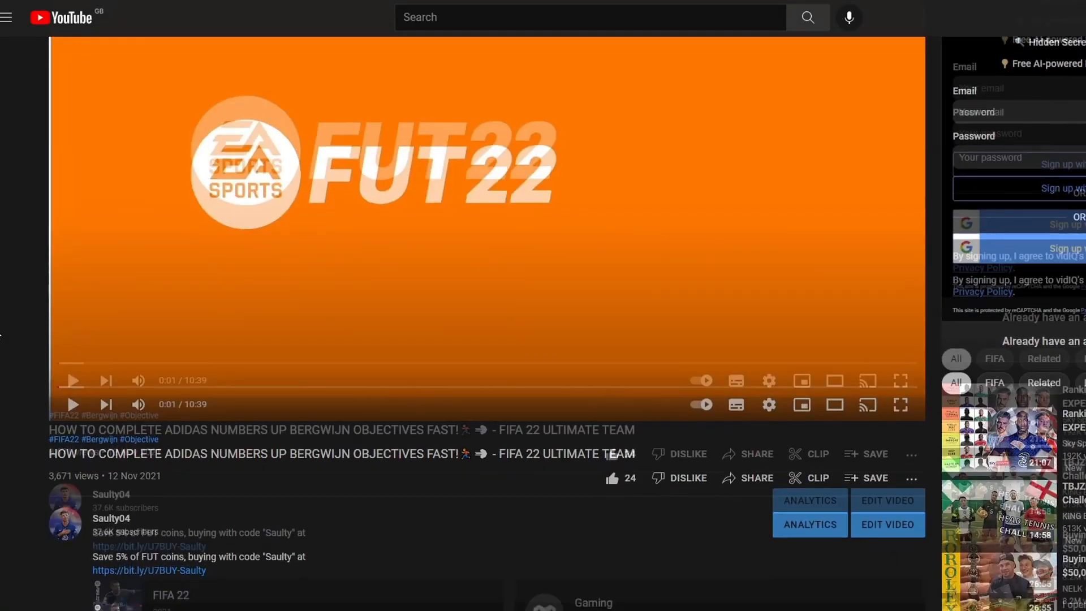
# Step: List U7BUY's FUT 22 coin packages for PS4/PS5 with comfort trade prices
pyautogui.scroll(-3)
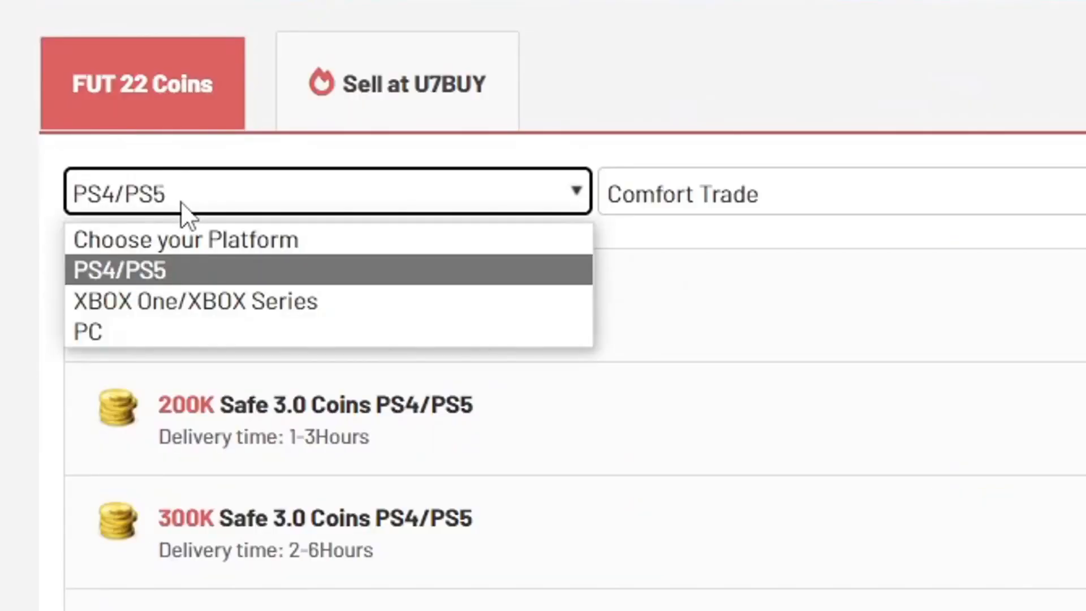
pyautogui.click(118, 270)
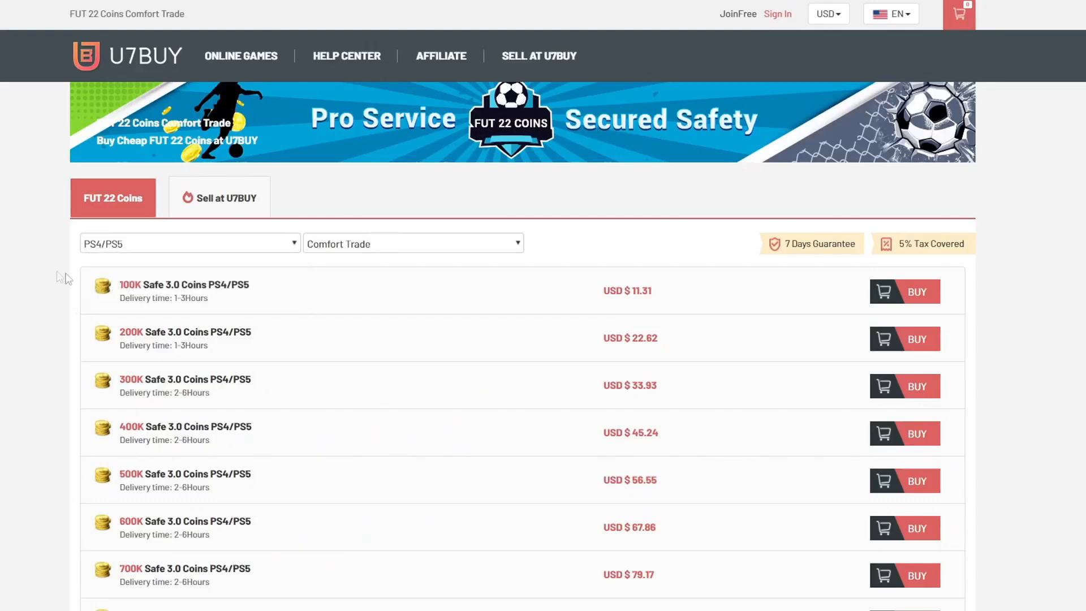
pyautogui.scroll(-3)
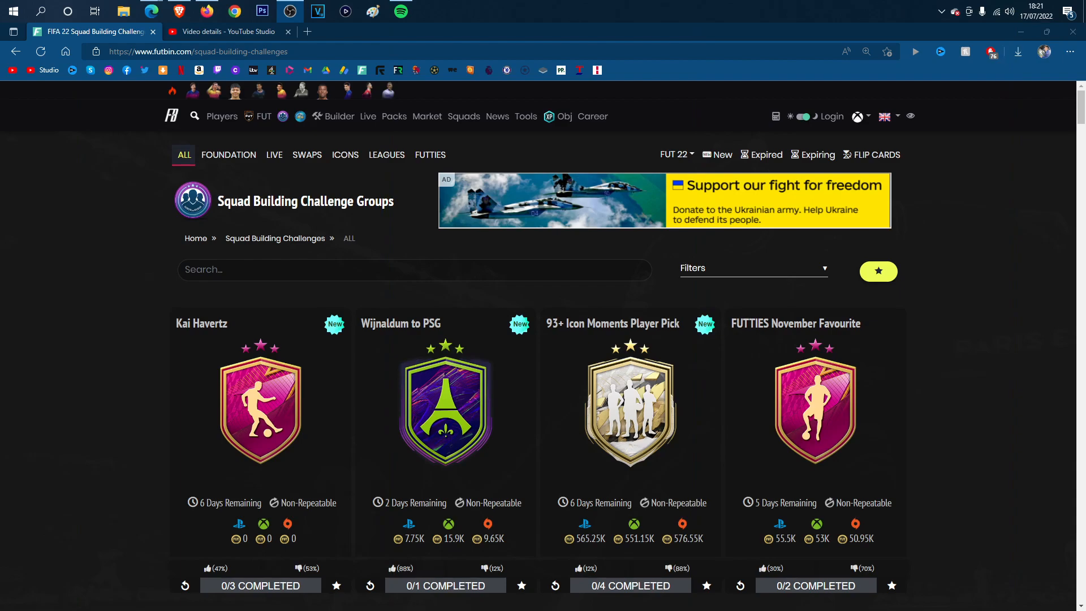
pyautogui.moveTo(56, 574)
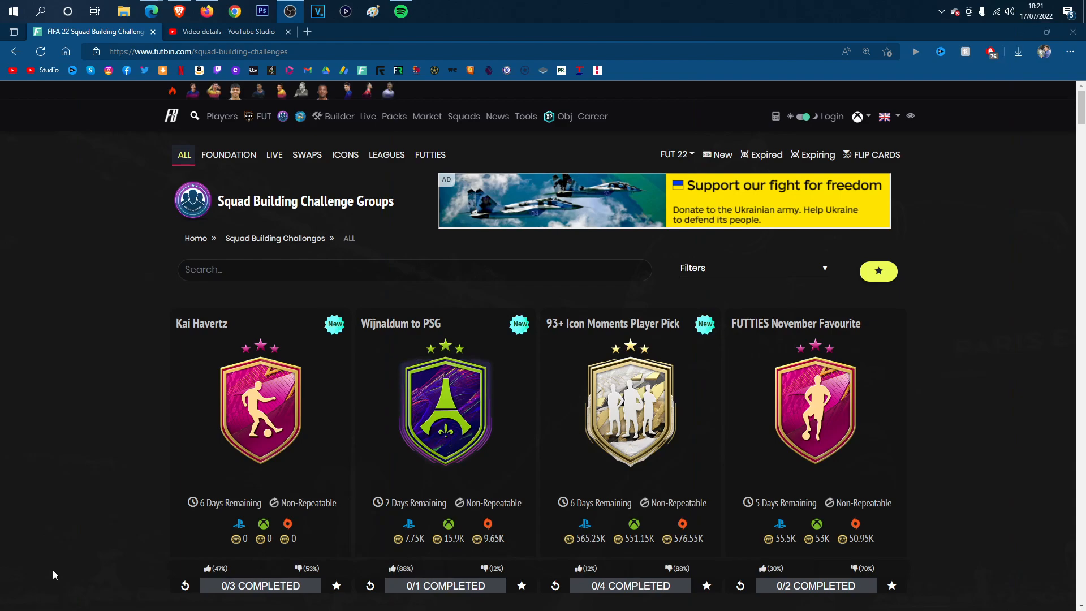
# Step: Reveal the Kai Havertz SBC's description and its 94-rated Premium FUTTIES Havertz reward
pyautogui.click(261, 407)
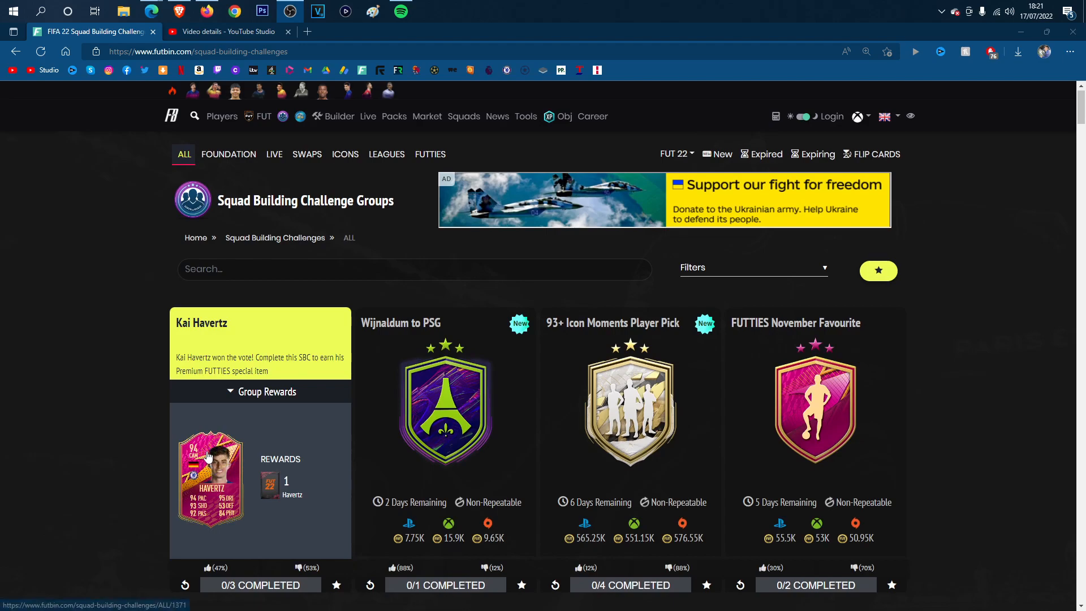
pyautogui.moveTo(208, 452)
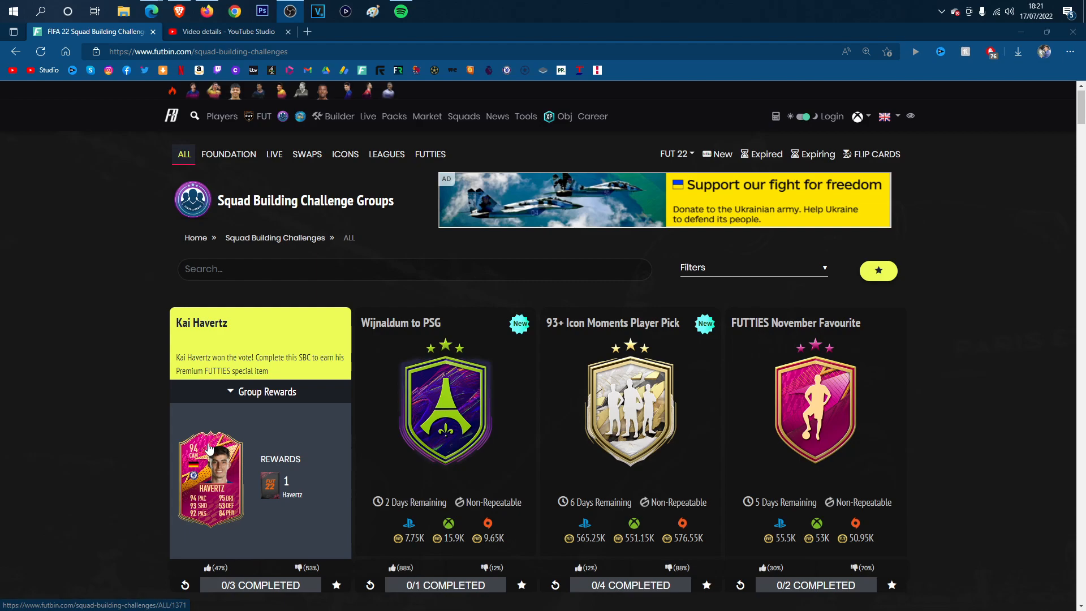
pyautogui.moveTo(202, 455)
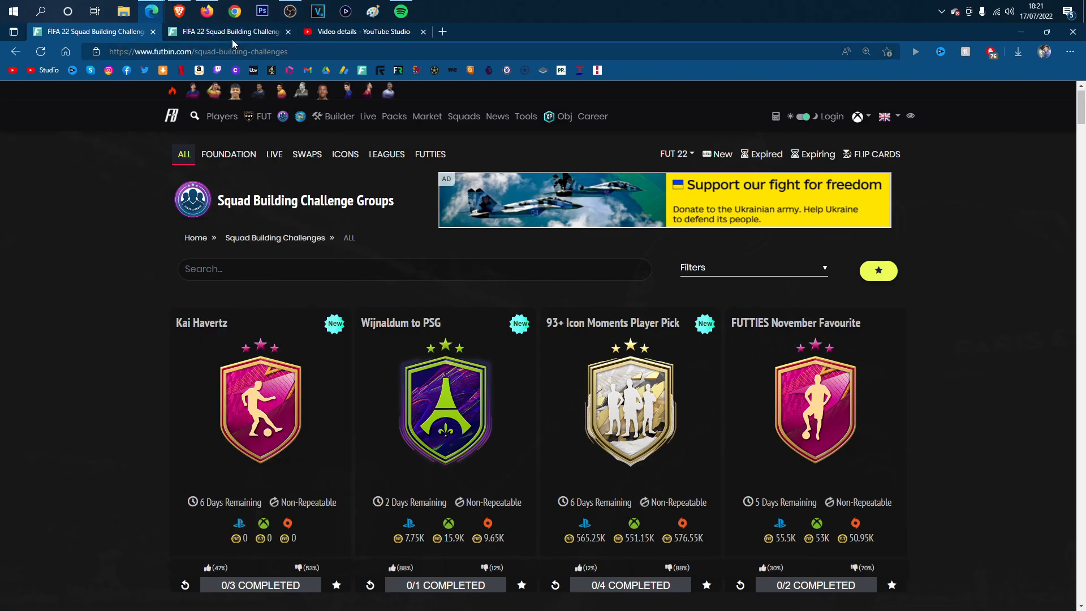
# Step: Look over Havertz's 94 FUTTIES player page in the new tab, stats top to bottom
pyautogui.click(260, 408)
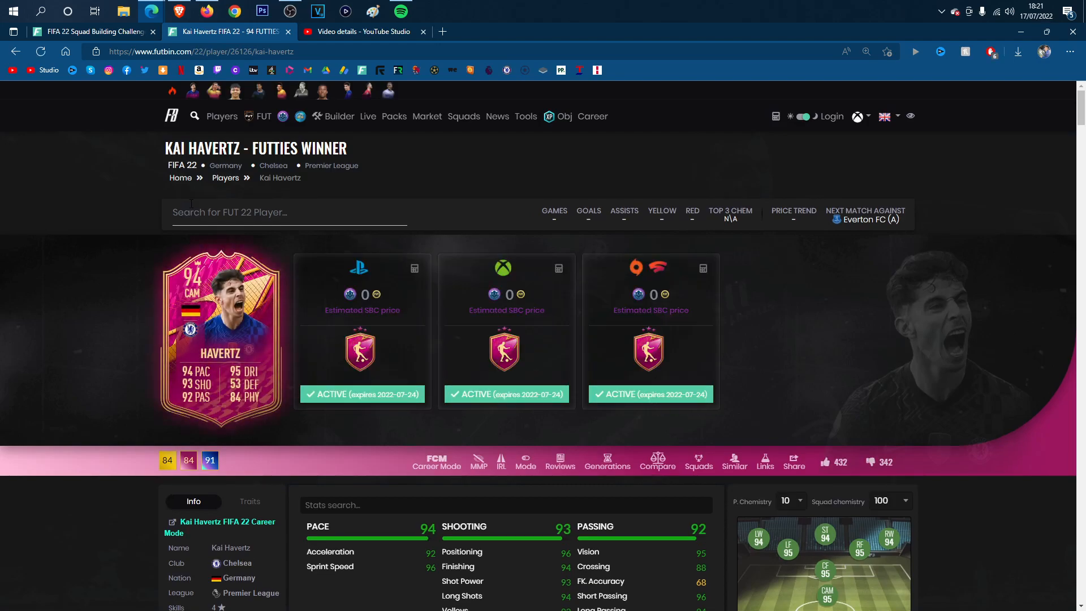
pyautogui.scroll(-3)
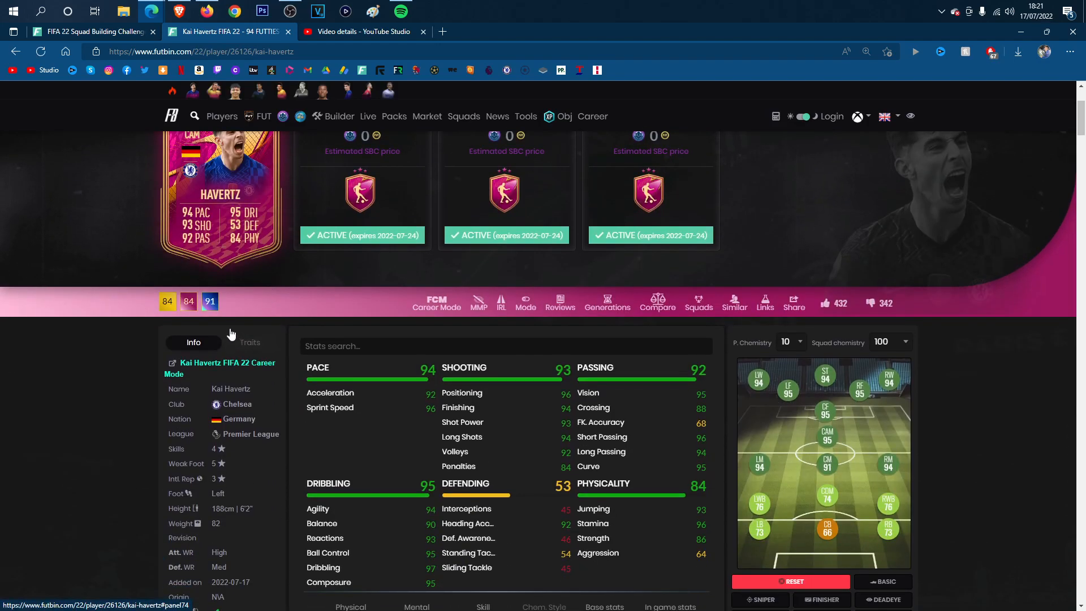
pyautogui.scroll(3)
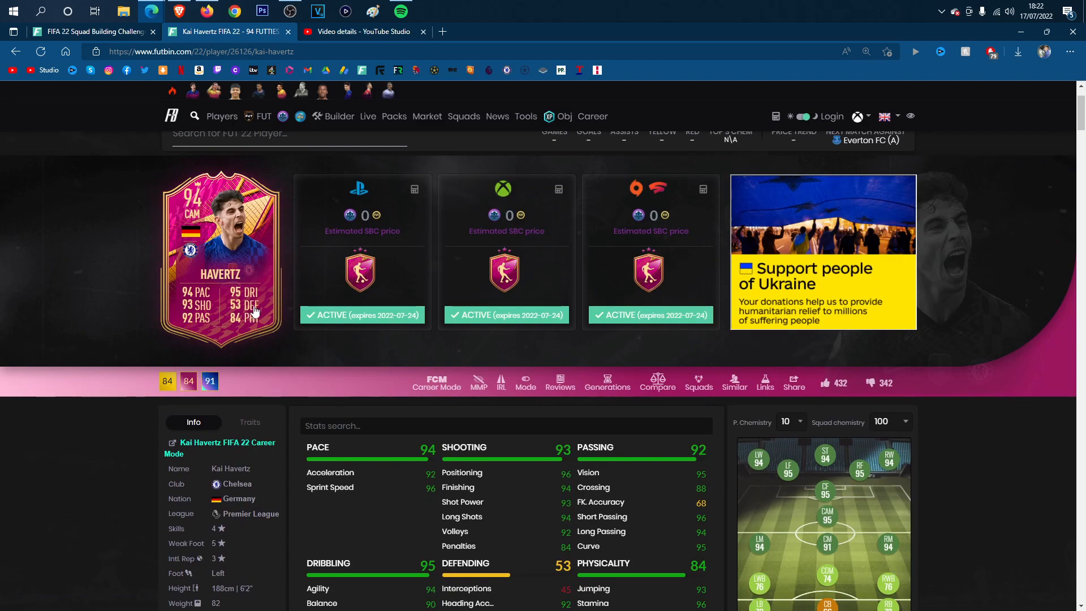
pyautogui.moveTo(283, 285)
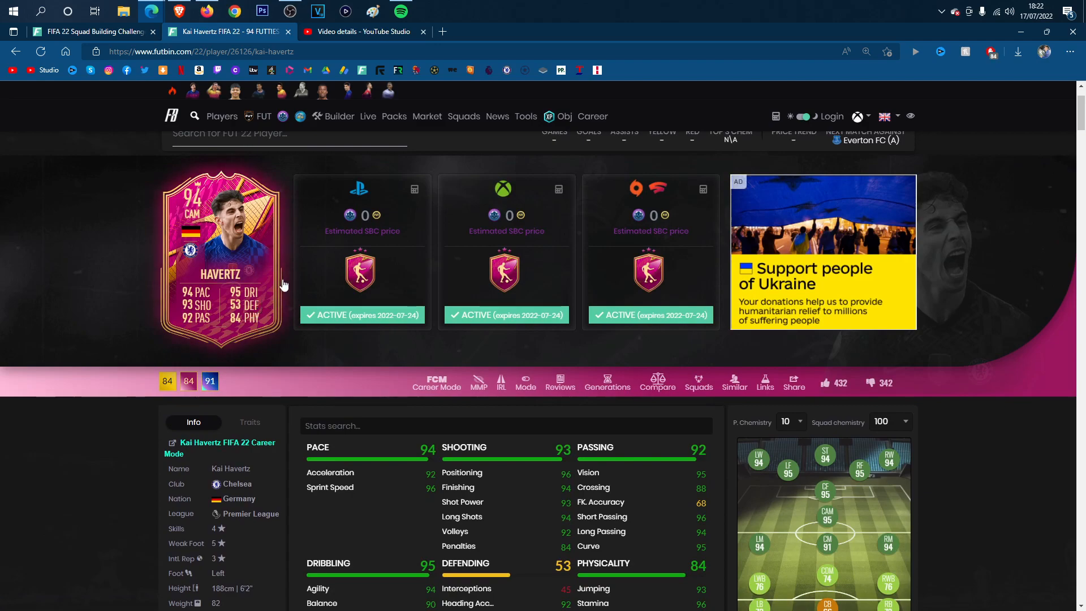
pyautogui.moveTo(291, 387)
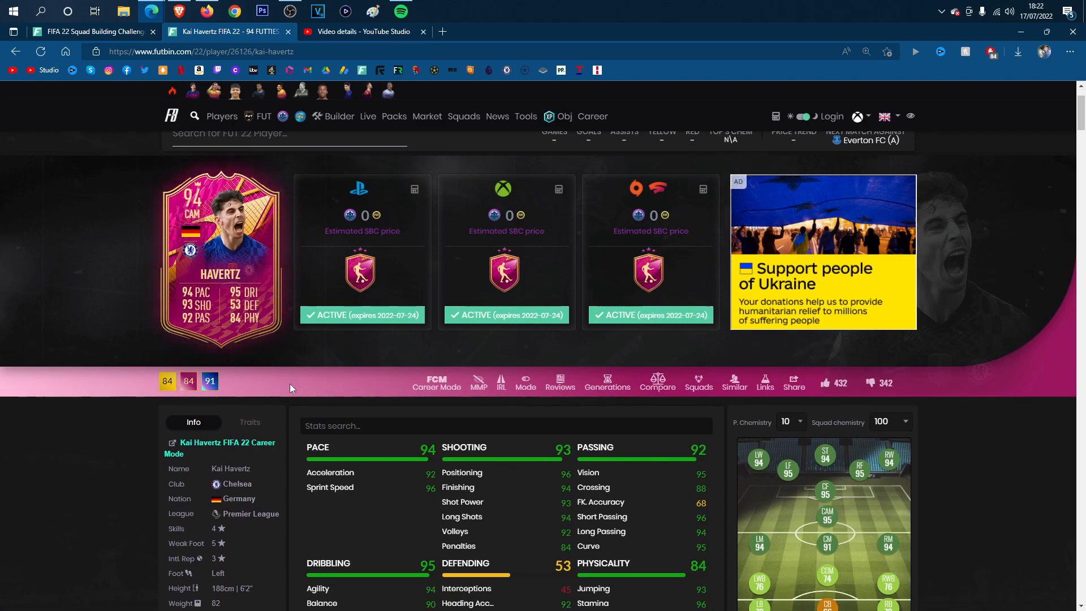
pyautogui.moveTo(280, 305)
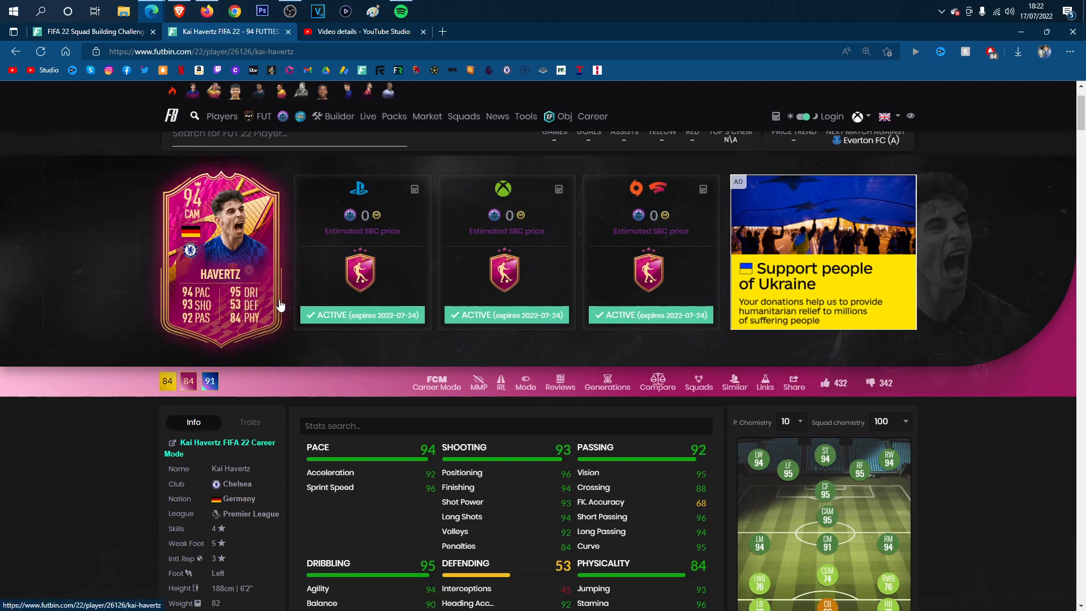
pyautogui.moveTo(187, 297)
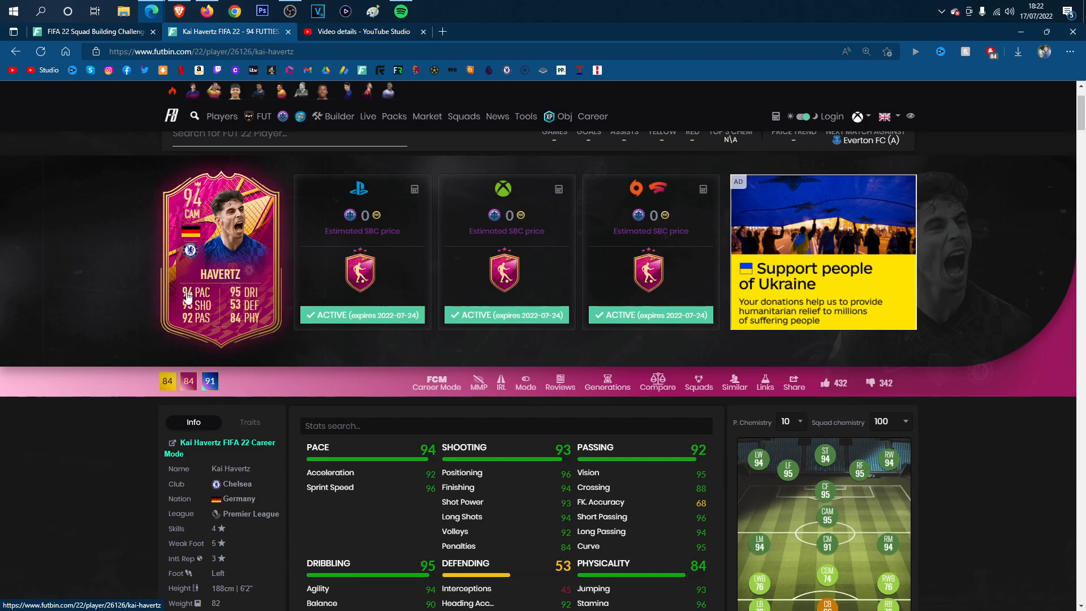
pyautogui.moveTo(212, 314)
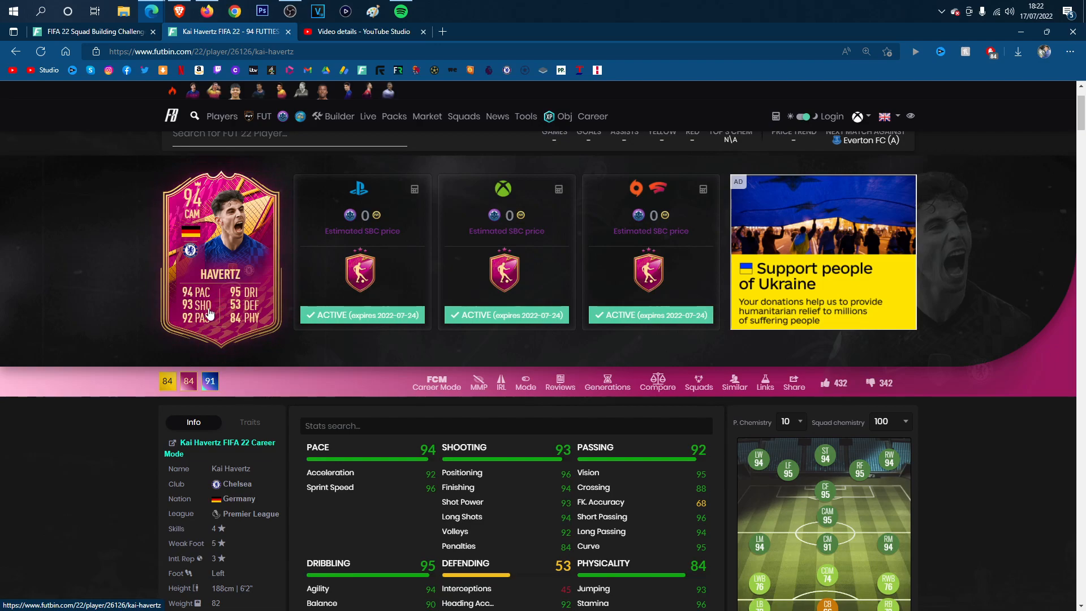
pyautogui.scroll(-3)
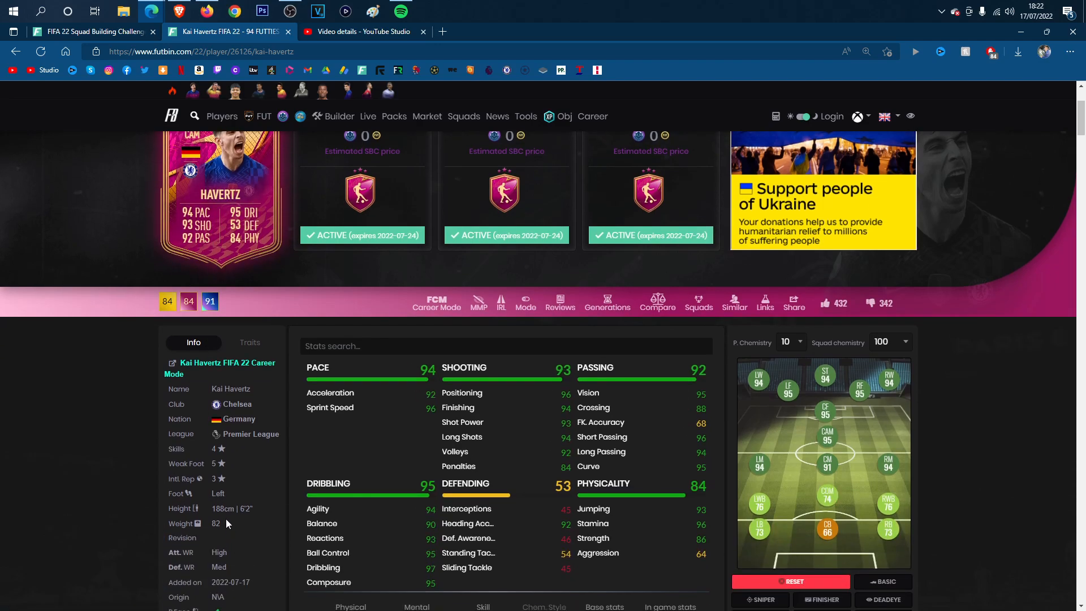
pyautogui.moveTo(227, 523)
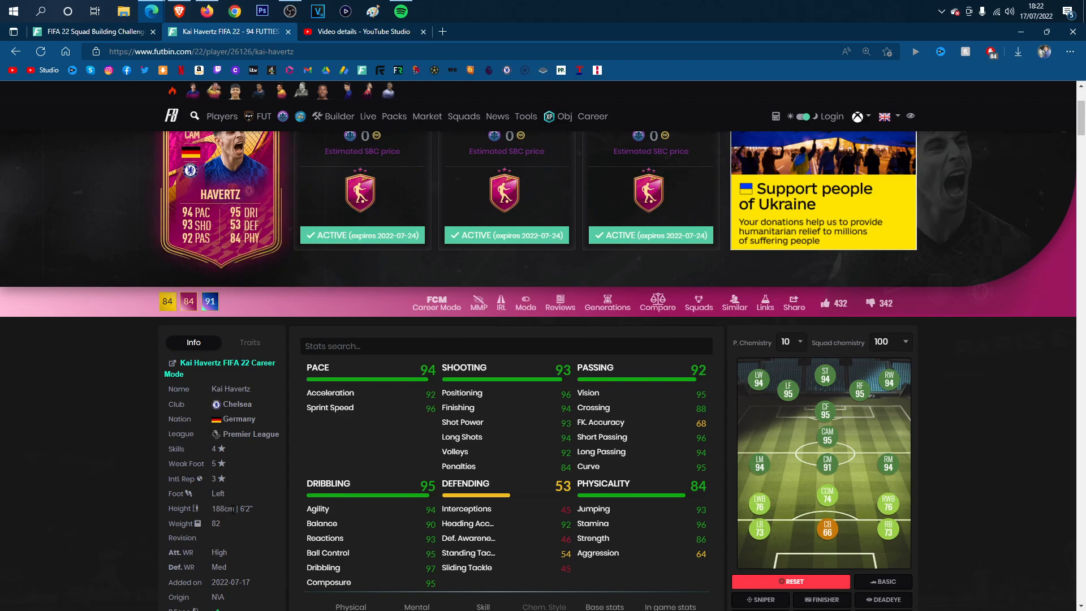
pyautogui.scroll(-3)
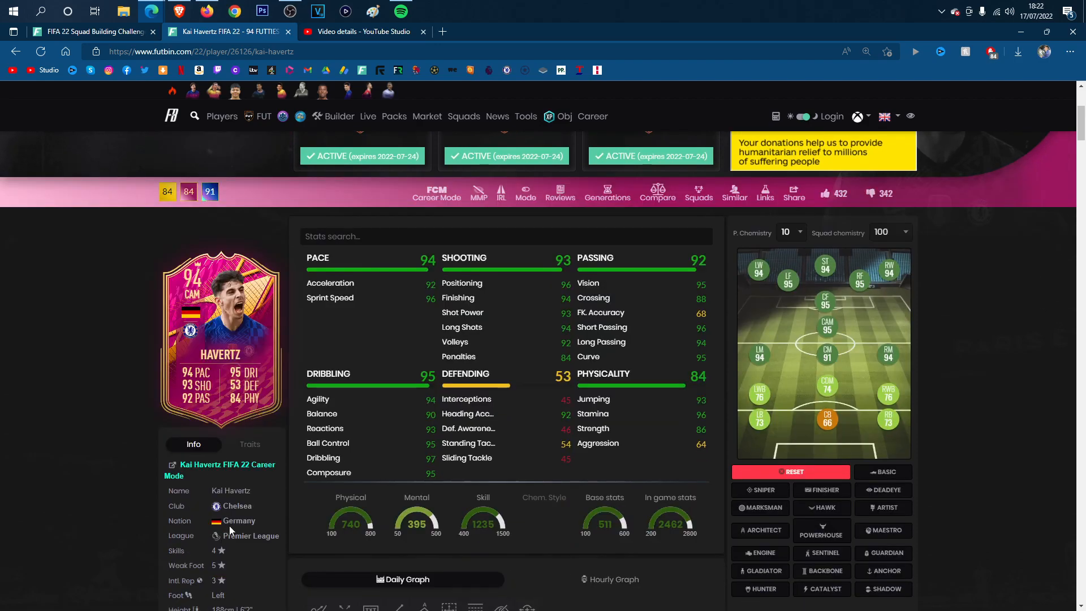
pyautogui.scroll(3)
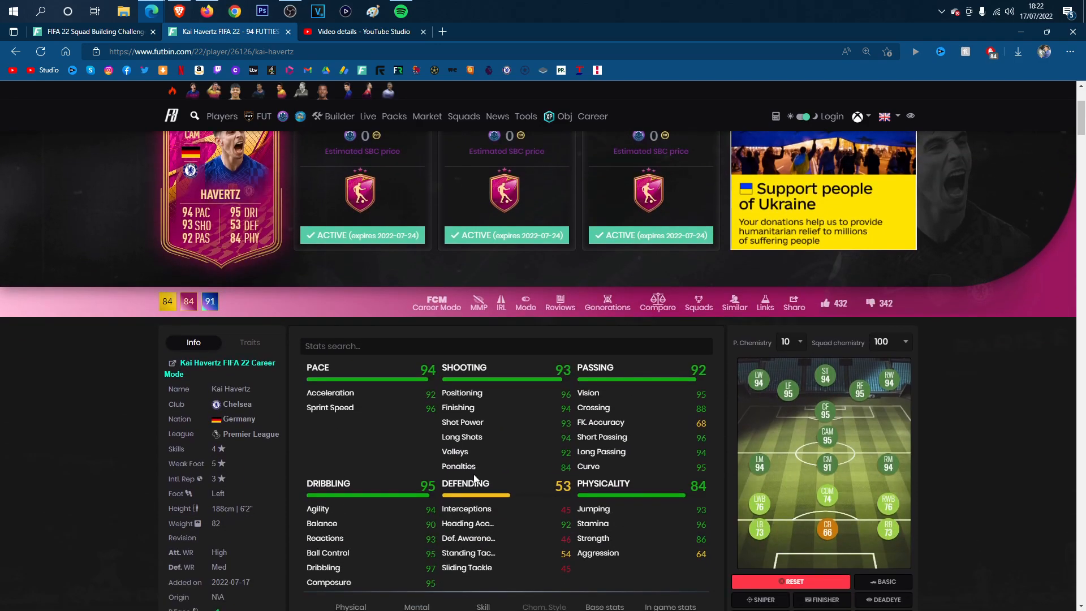
pyautogui.moveTo(529, 421)
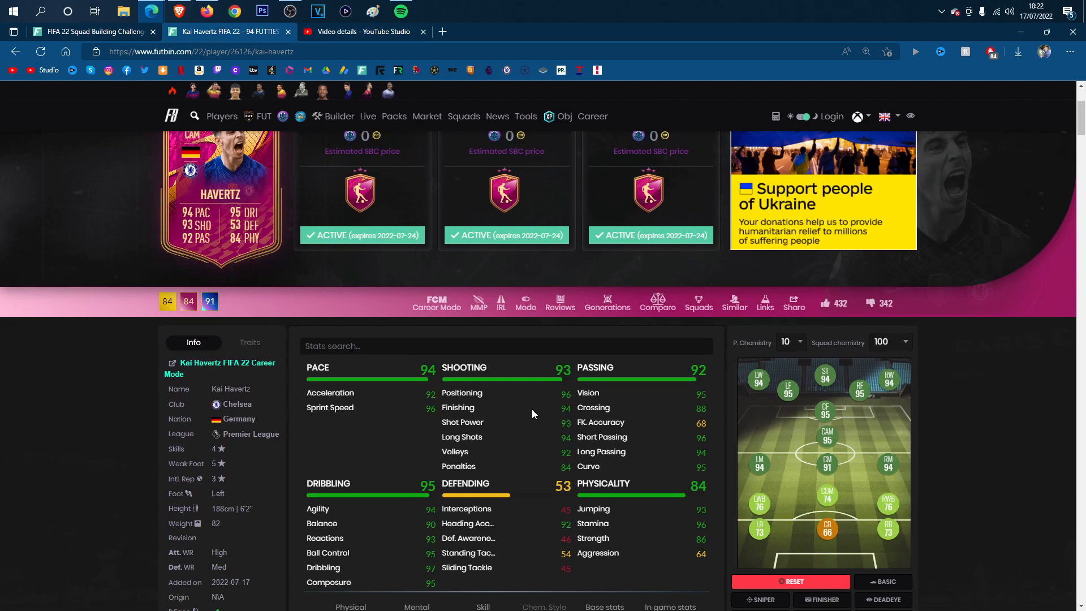
pyautogui.moveTo(381, 405)
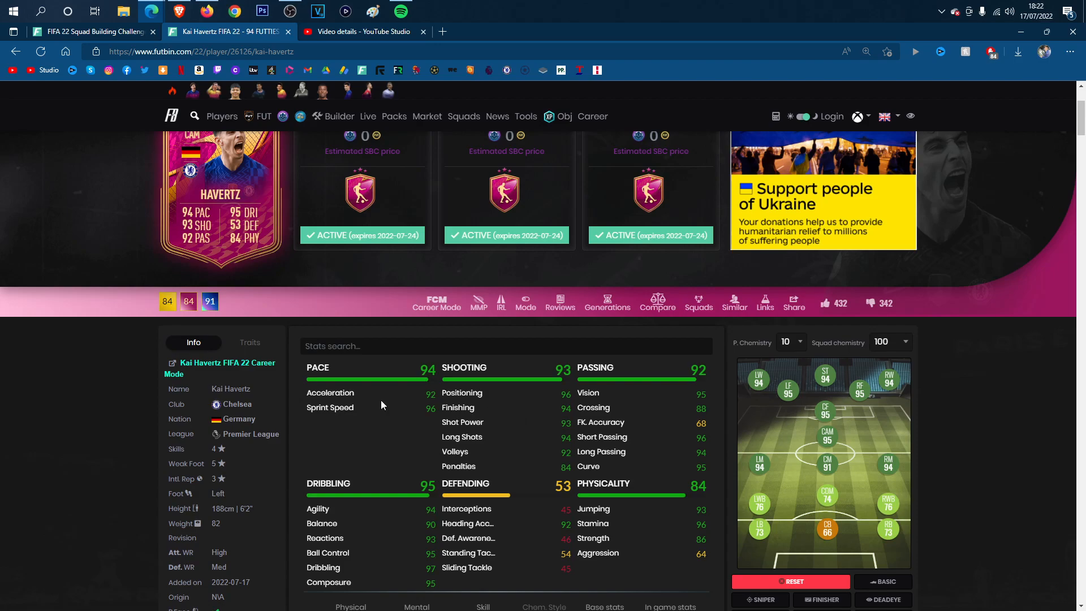
pyautogui.scroll(-3)
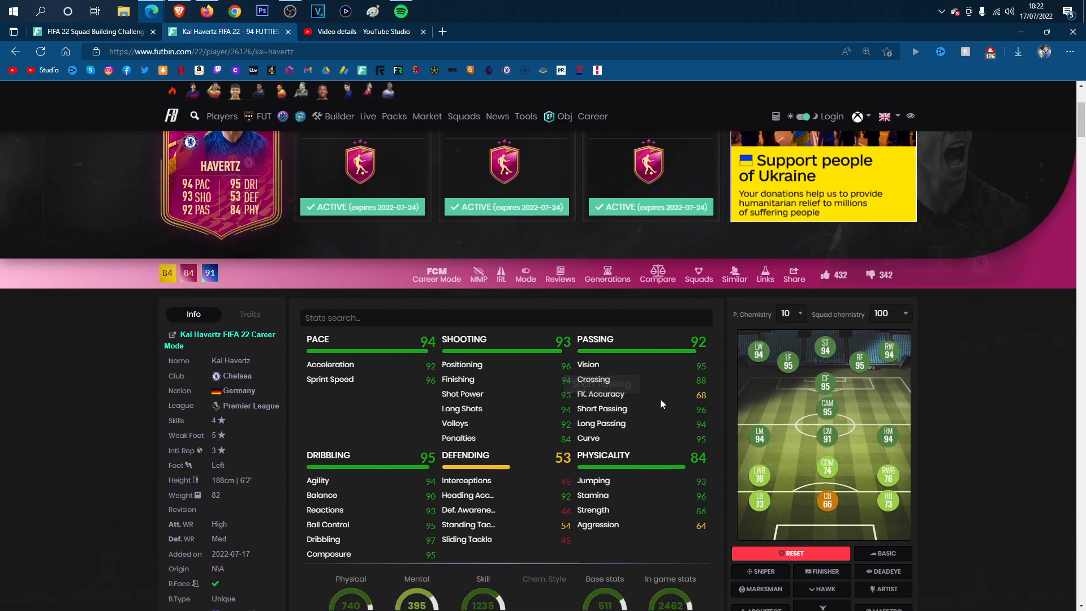
pyautogui.moveTo(542, 437)
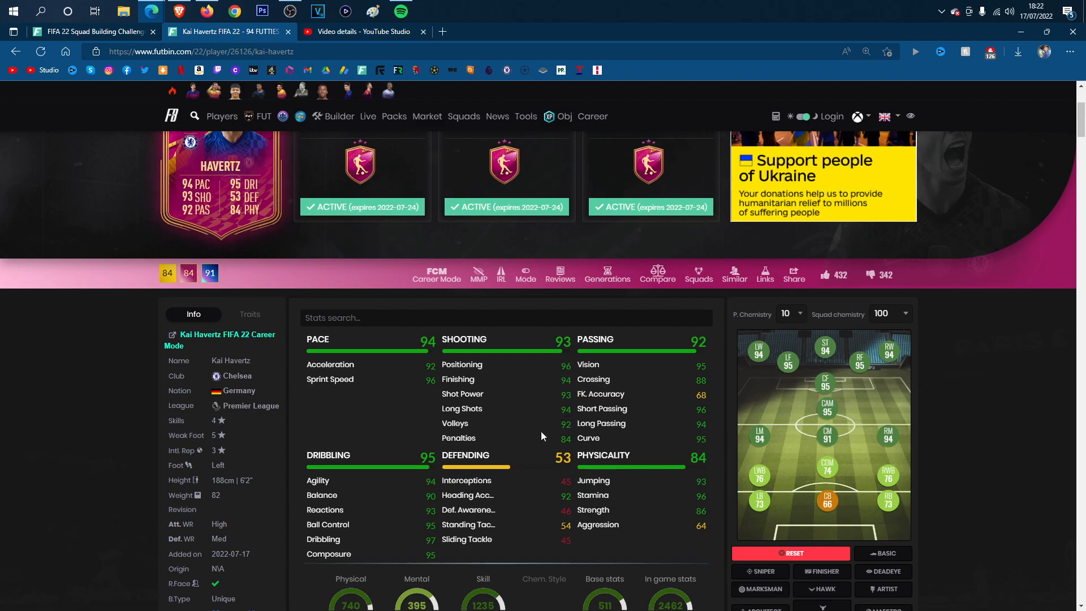
pyautogui.moveTo(557, 500)
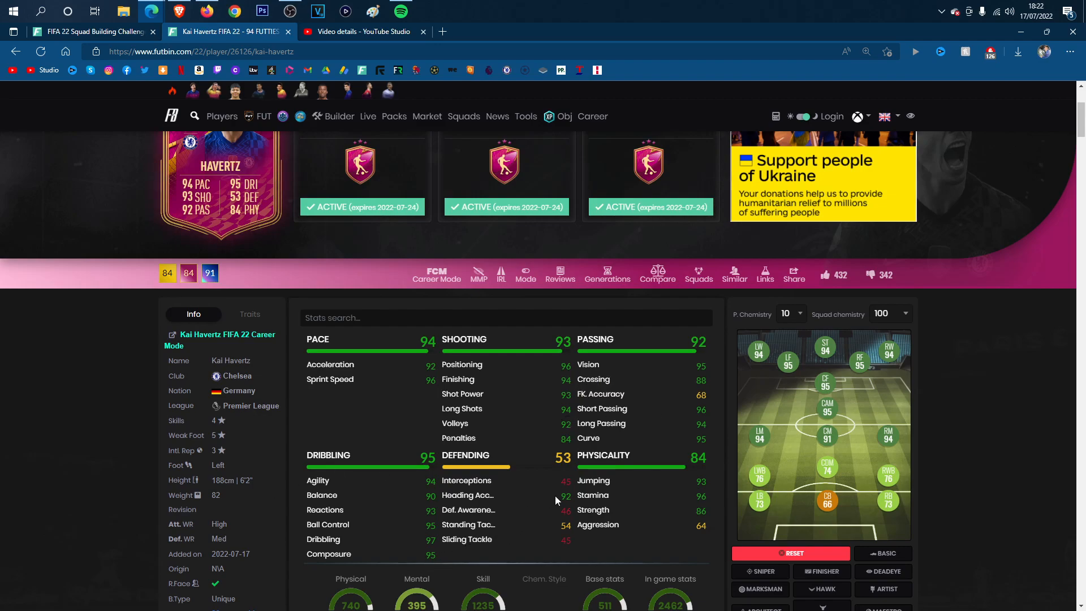
pyautogui.moveTo(640, 510)
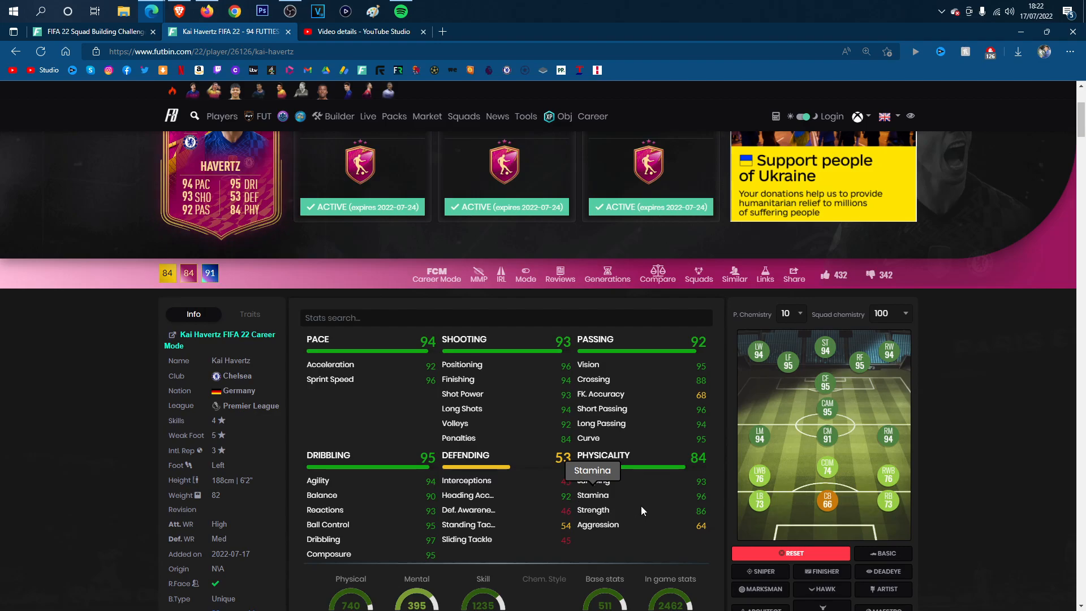
pyautogui.moveTo(681, 504)
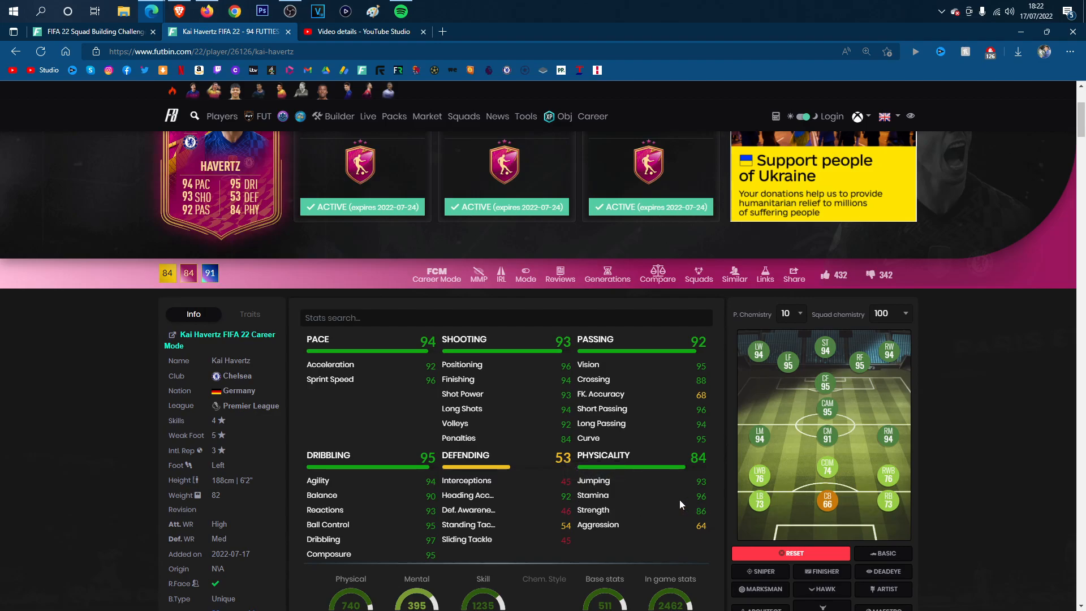
pyautogui.scroll(3)
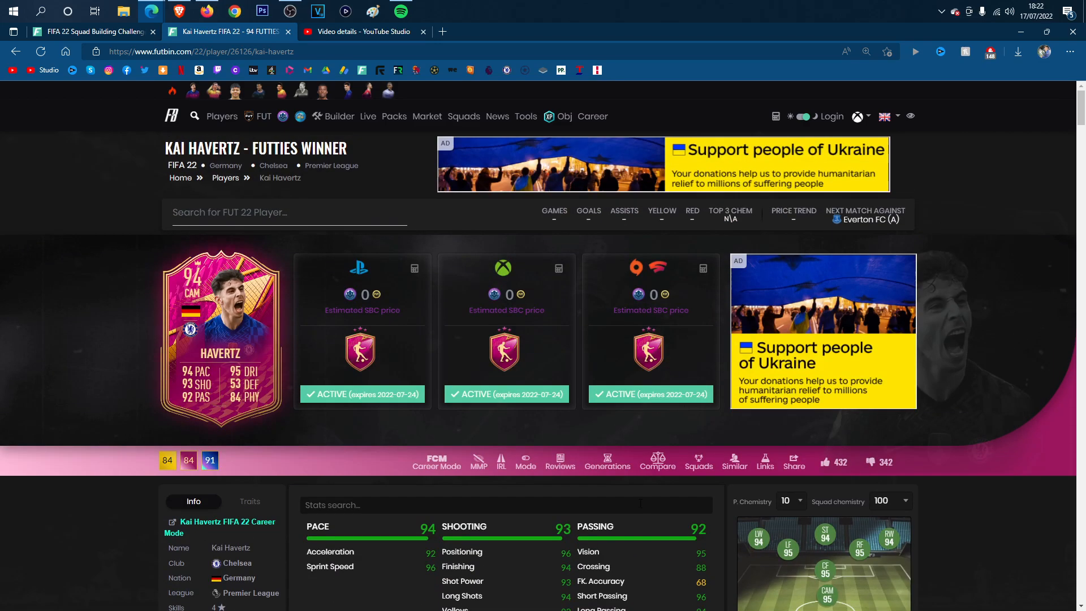
# Step: Return to the FIFA 22 Squad Building Challenges listing
pyautogui.click(91, 32)
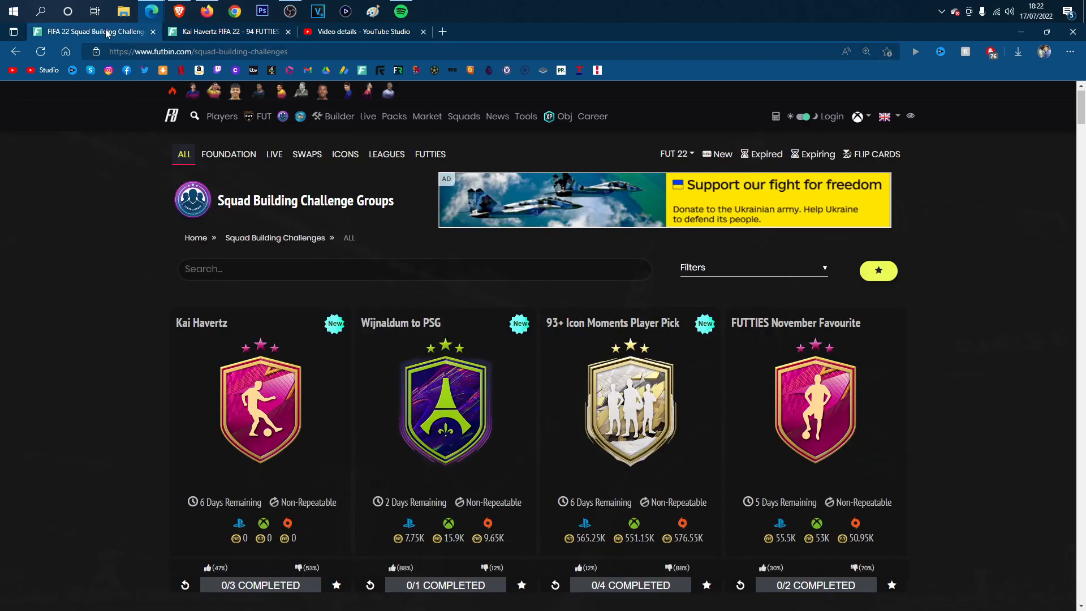
# Step: Open the Kai Havertz SBC set listing Tactical Emulation, Germany and Premier League challenges
pyautogui.click(260, 405)
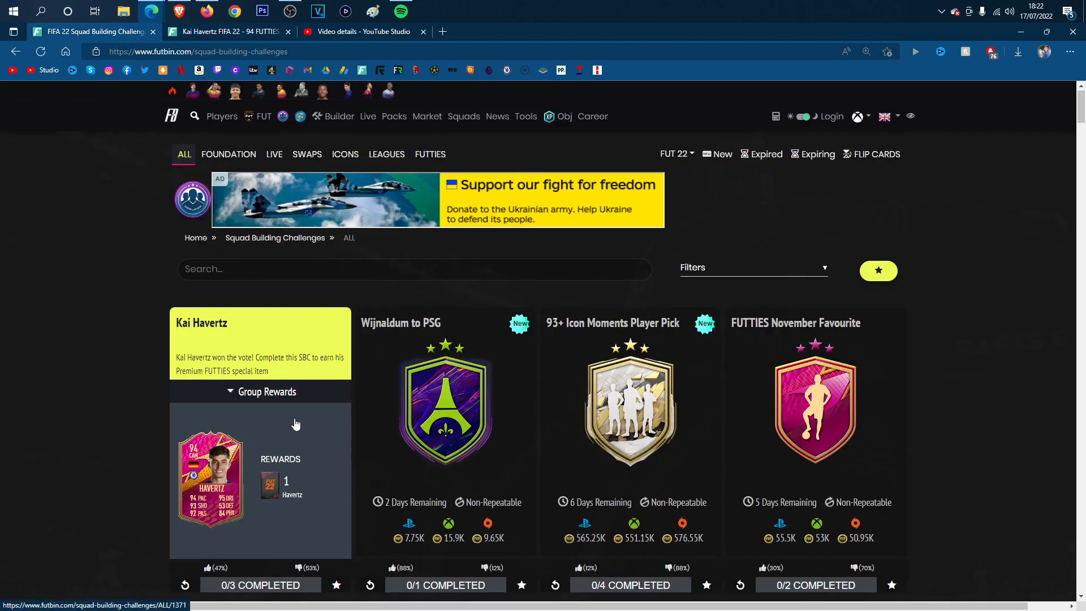
pyautogui.click(260, 342)
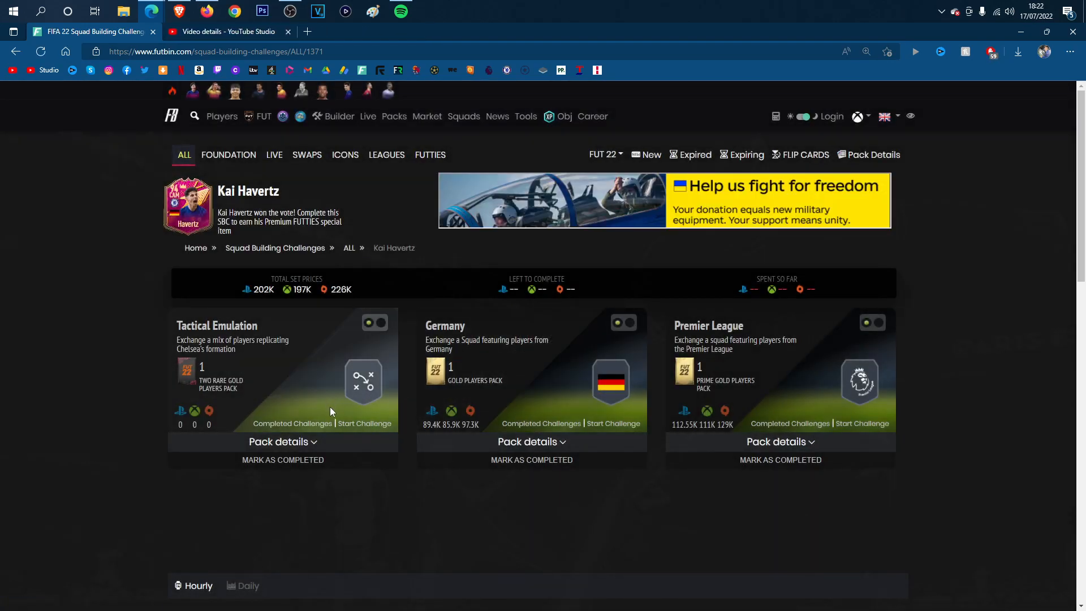
pyautogui.moveTo(740, 466)
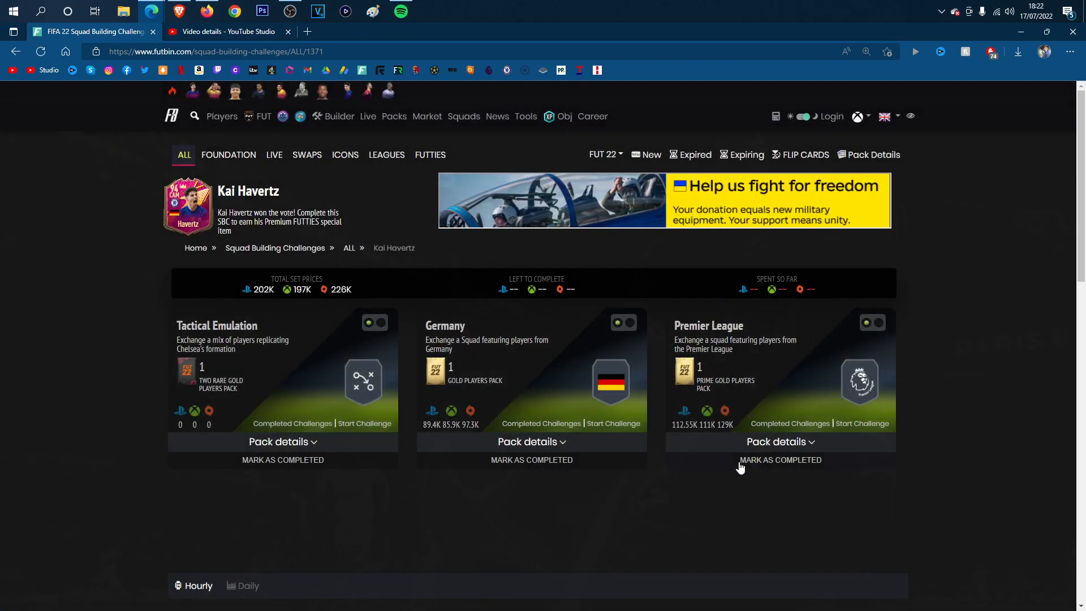
pyautogui.moveTo(246, 410)
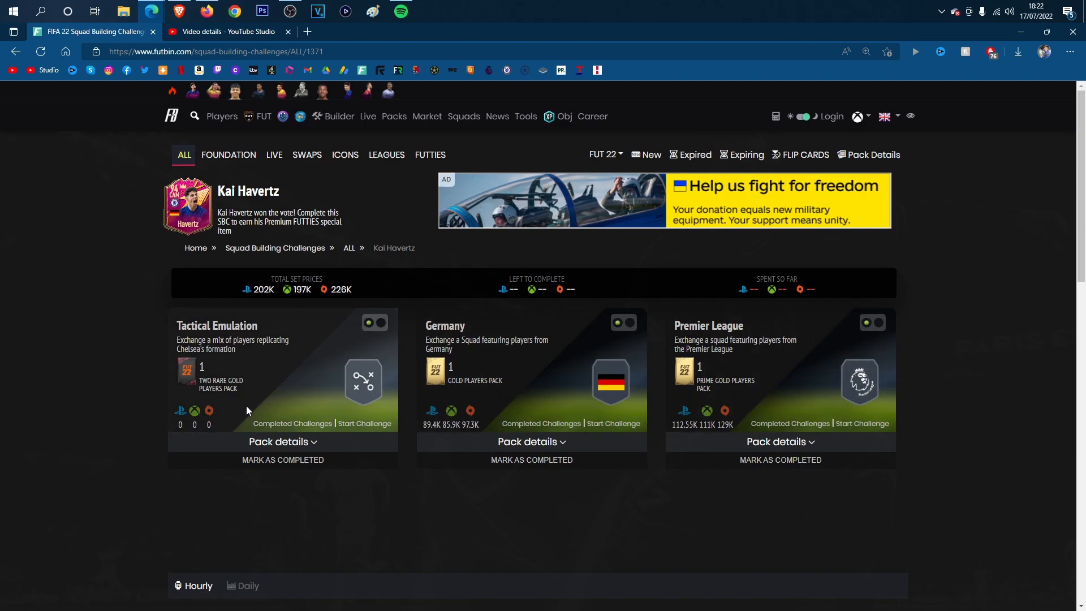
pyautogui.moveTo(264, 427)
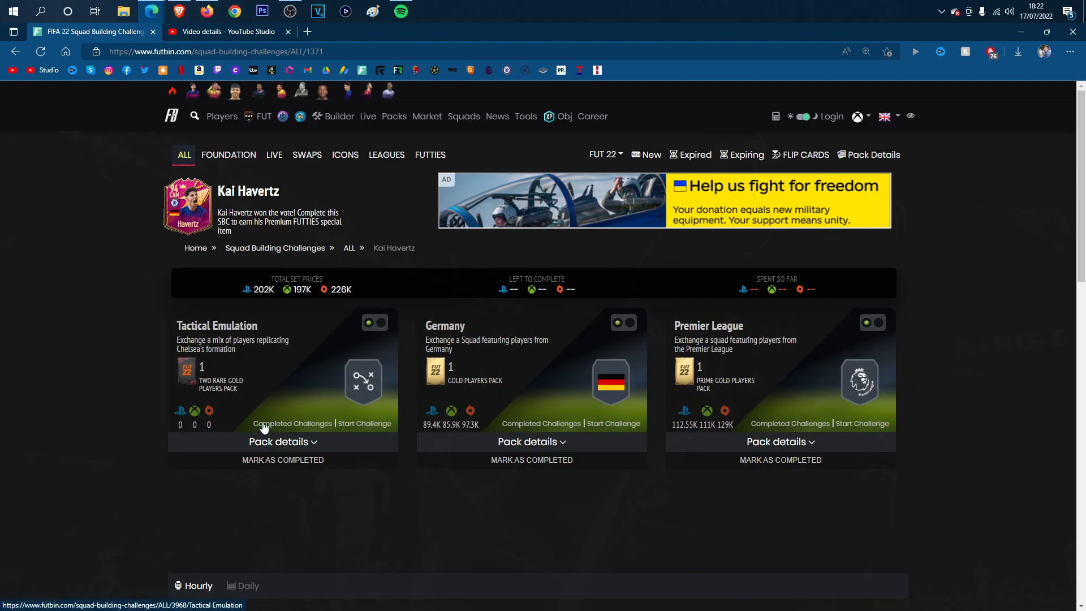
pyautogui.moveTo(272, 425)
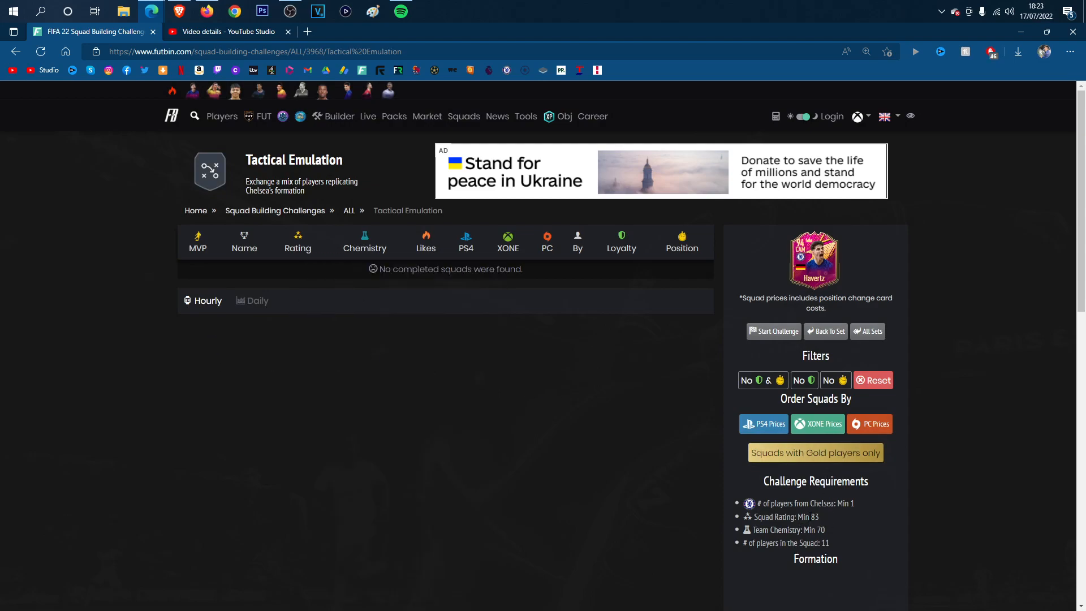
pyautogui.moveTo(822, 520)
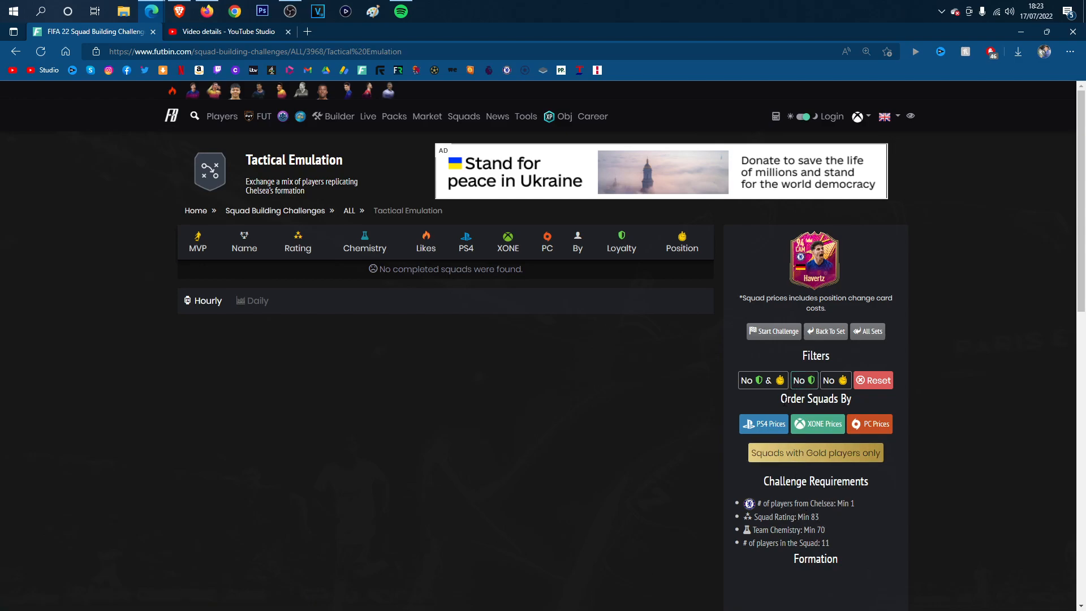
pyautogui.moveTo(825, 527)
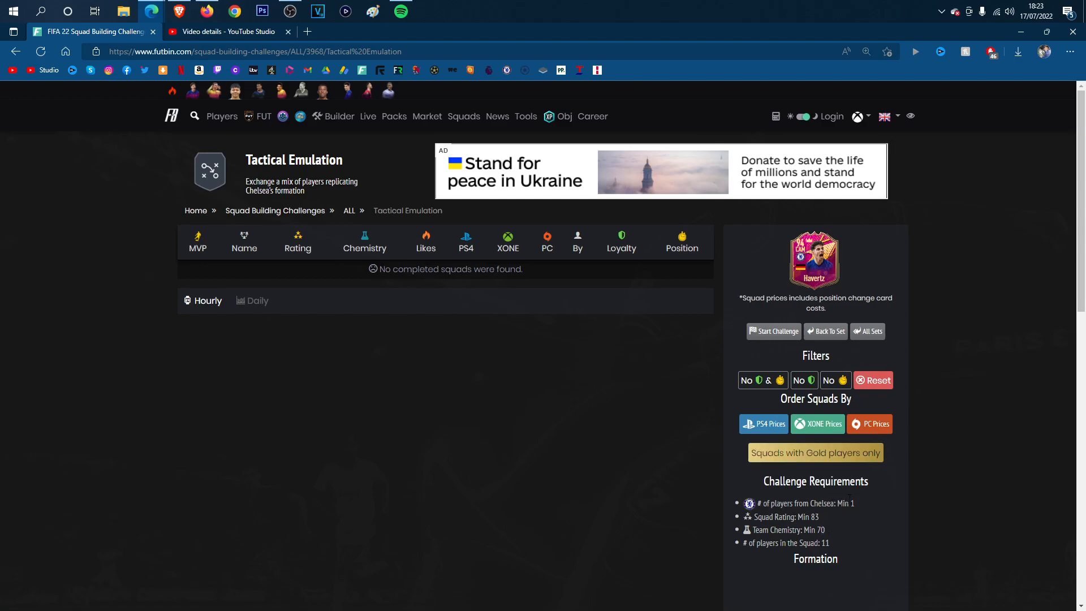
pyautogui.moveTo(215, 230)
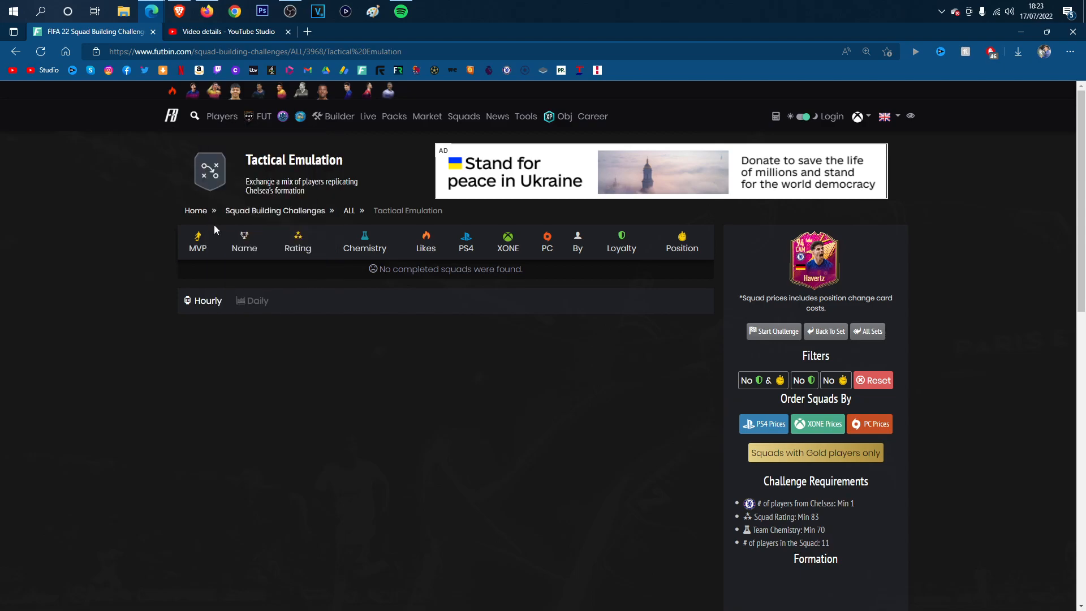
# Step: Open the FIFA 22 players database from the Players menu
pyautogui.click(222, 115)
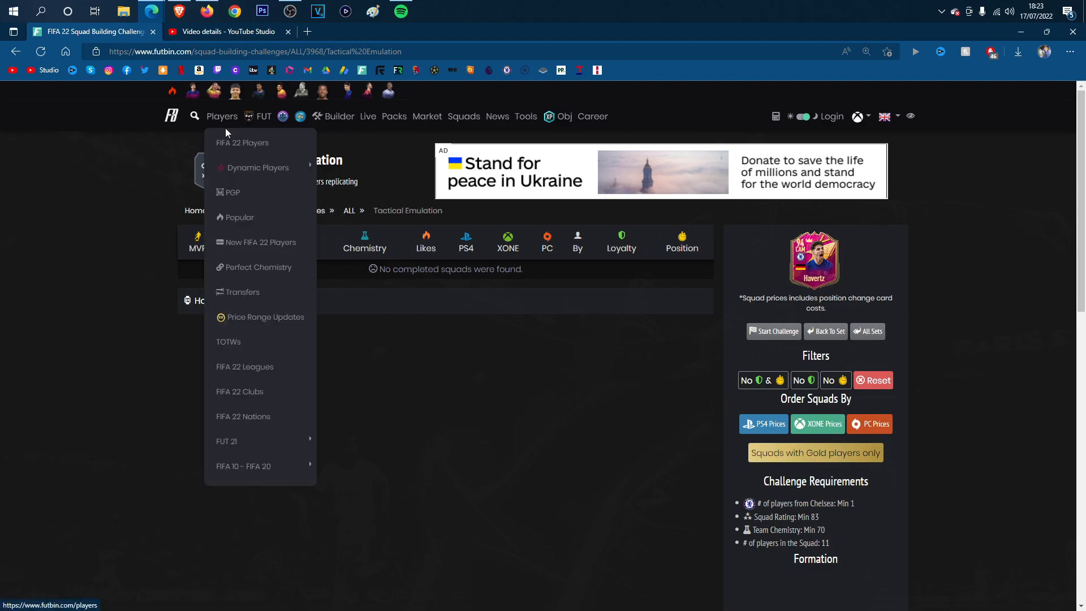
pyautogui.click(242, 143)
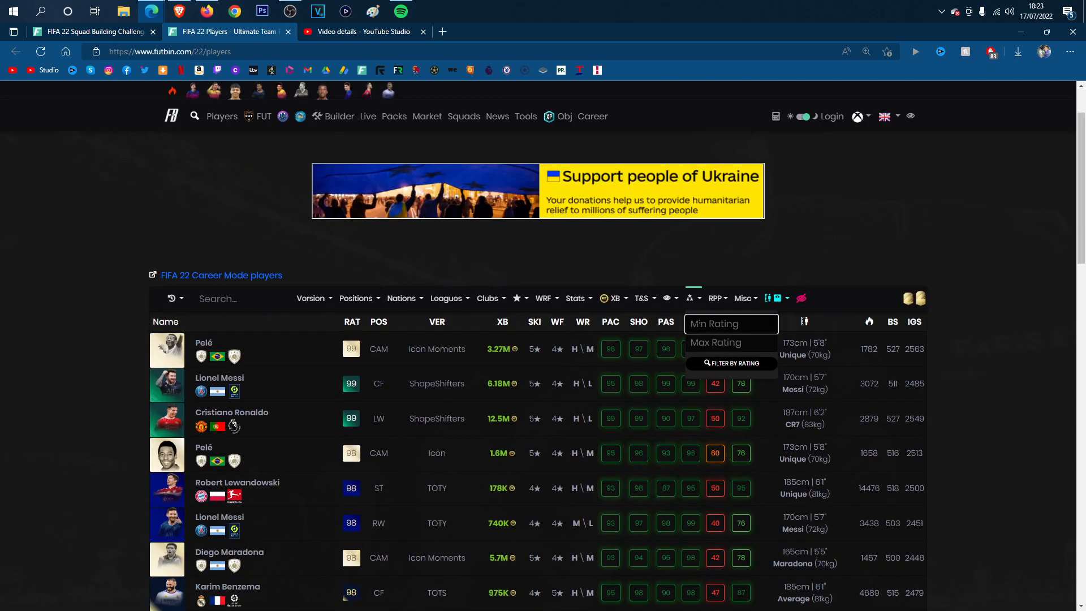
# Step: Filter players to exactly 83 rating and sort by Xbox price, cheapest first
pyautogui.write('83')
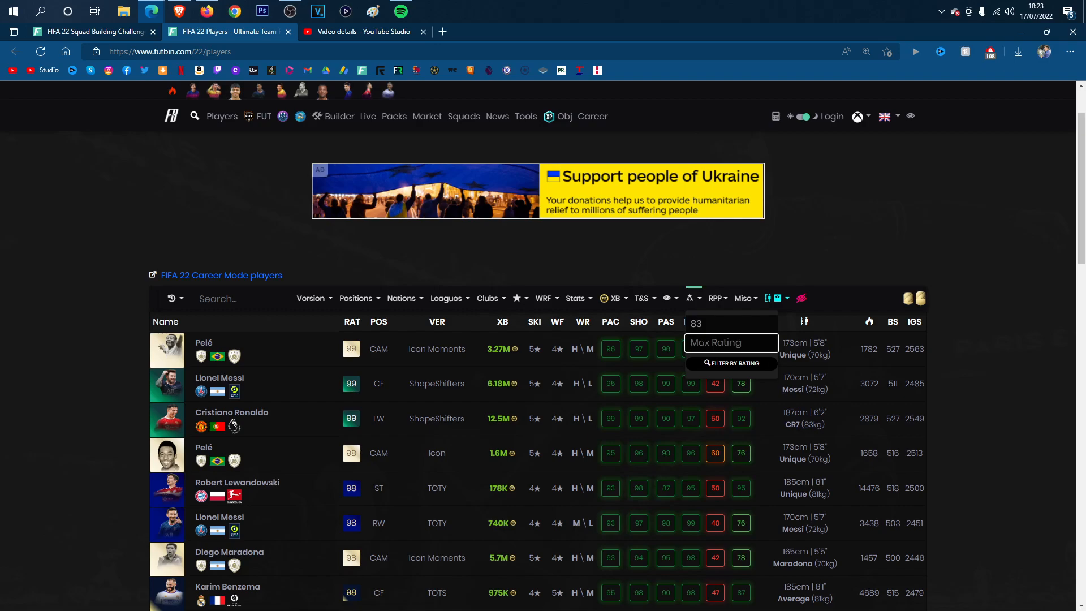
pyautogui.write('83')
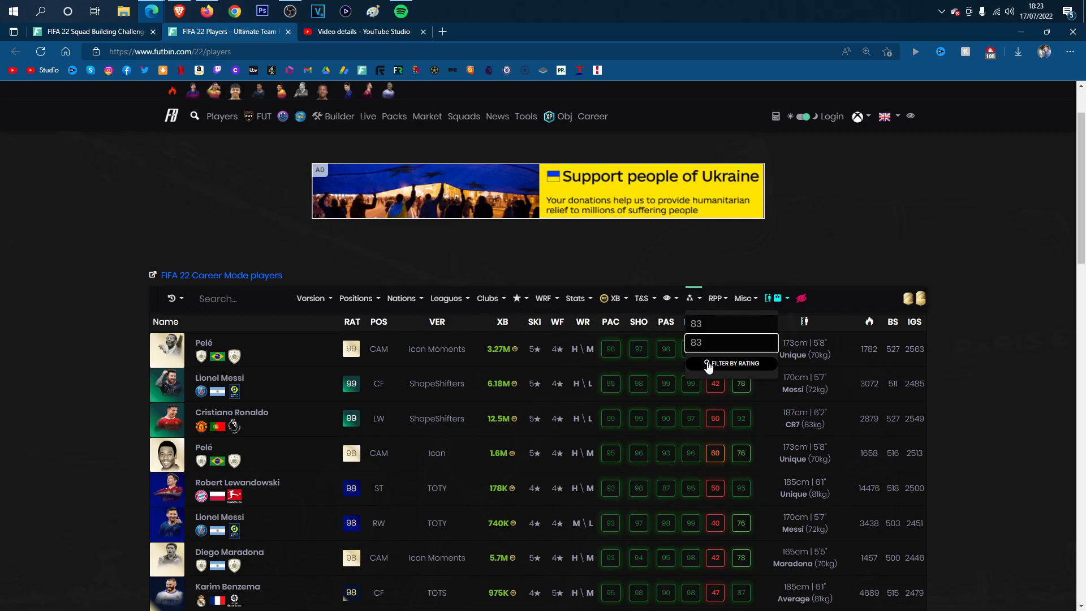
pyautogui.click(731, 363)
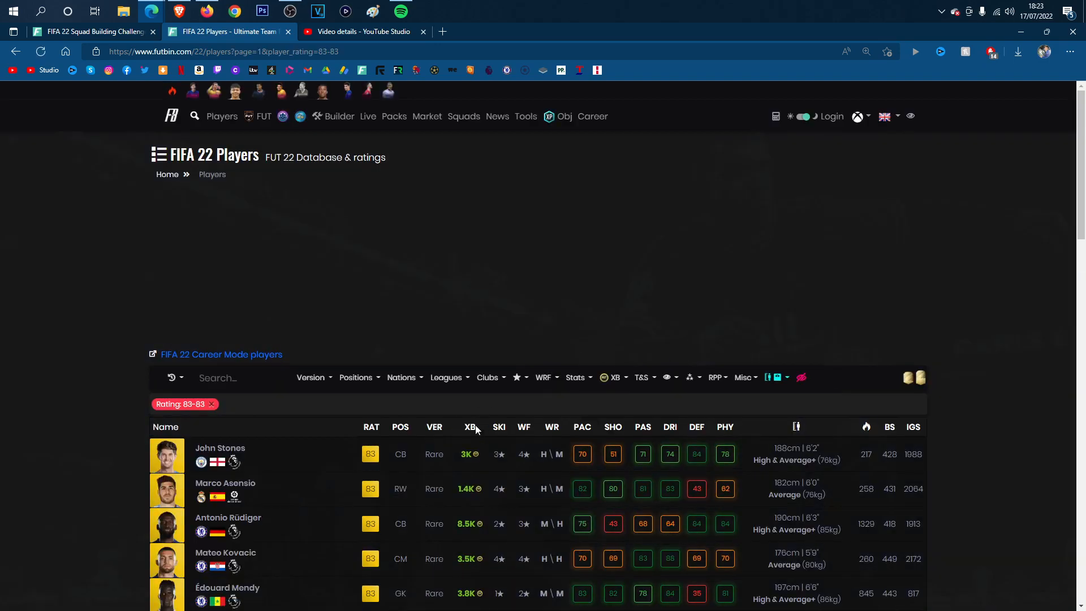
pyautogui.click(469, 427)
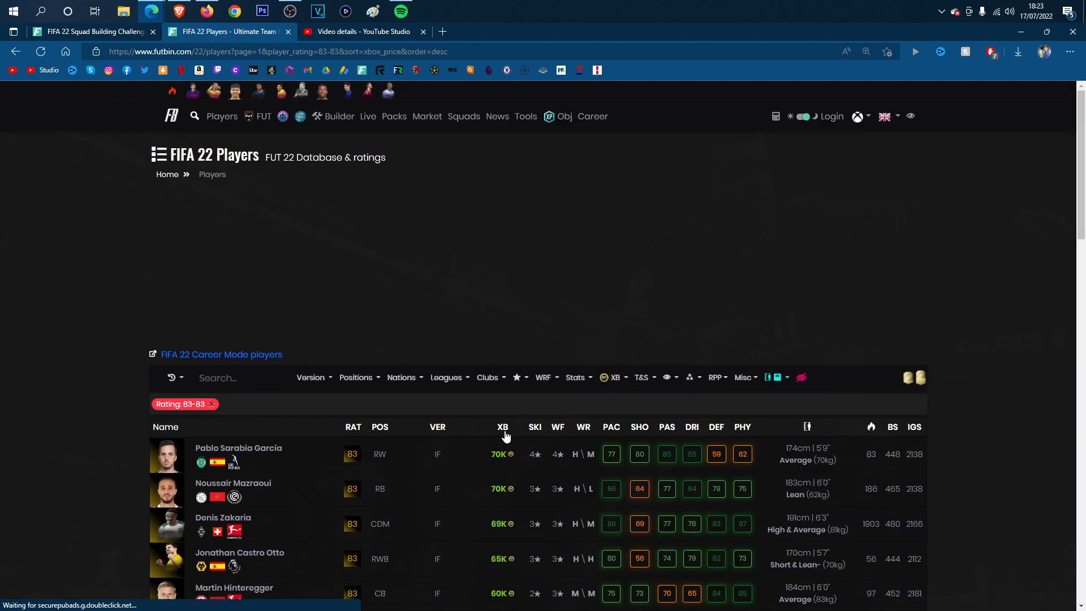
pyautogui.click(502, 426)
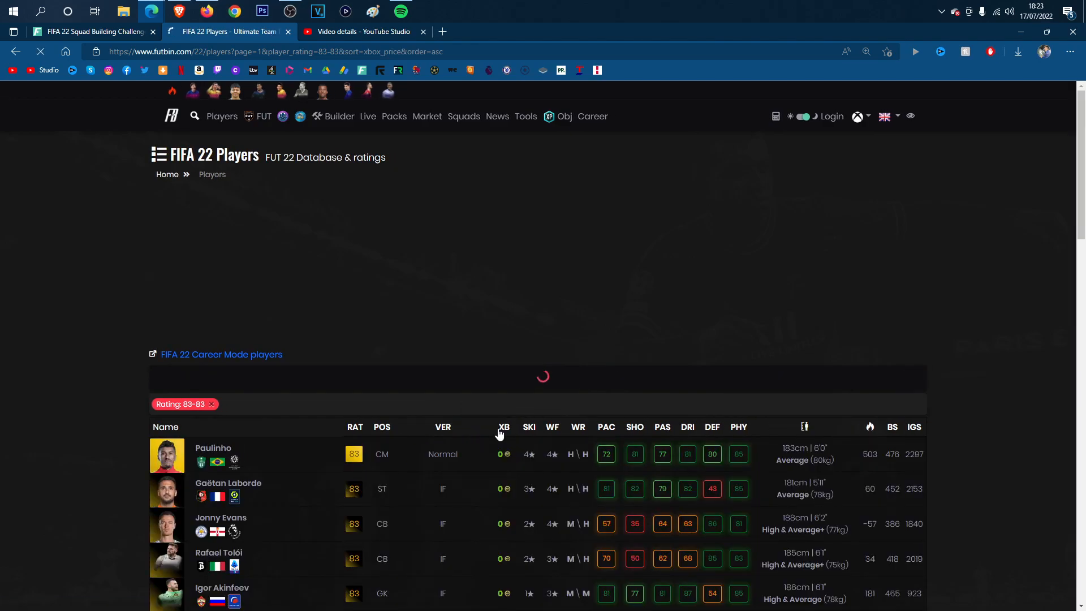
# Step: Review the cheapest 83-rated fodder around 1.2K–1.3K, then return to the Kai Havertz SBC
pyautogui.scroll(-3)
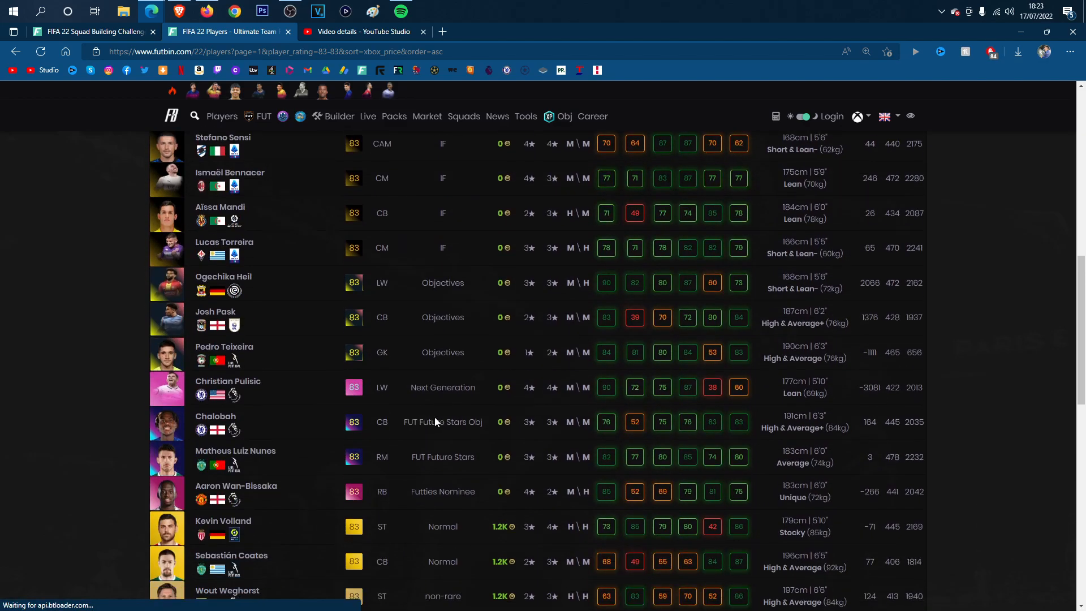
pyautogui.scroll(-3)
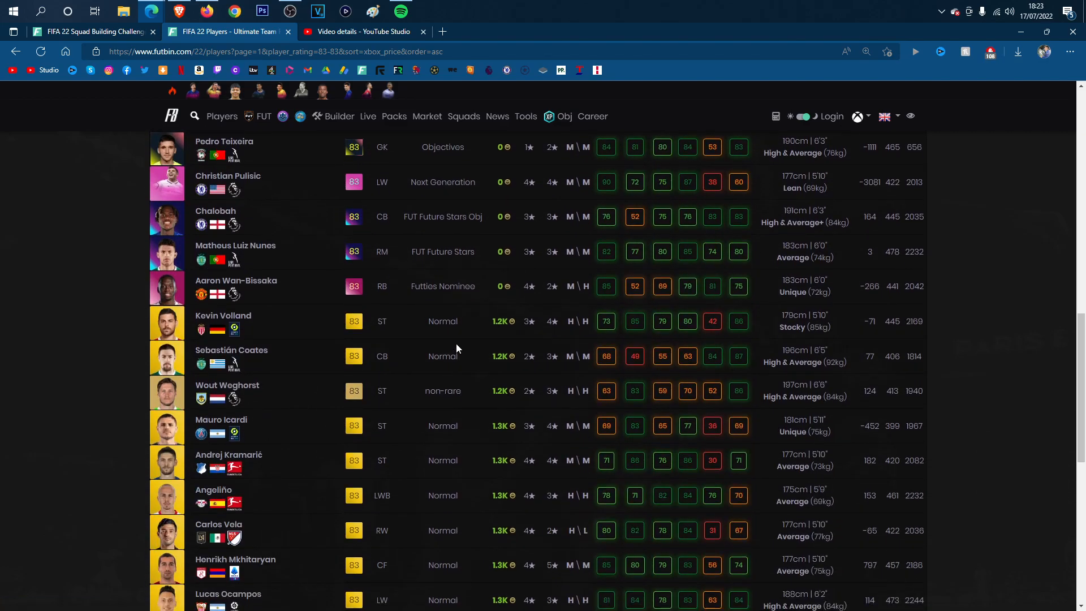
pyautogui.moveTo(449, 551)
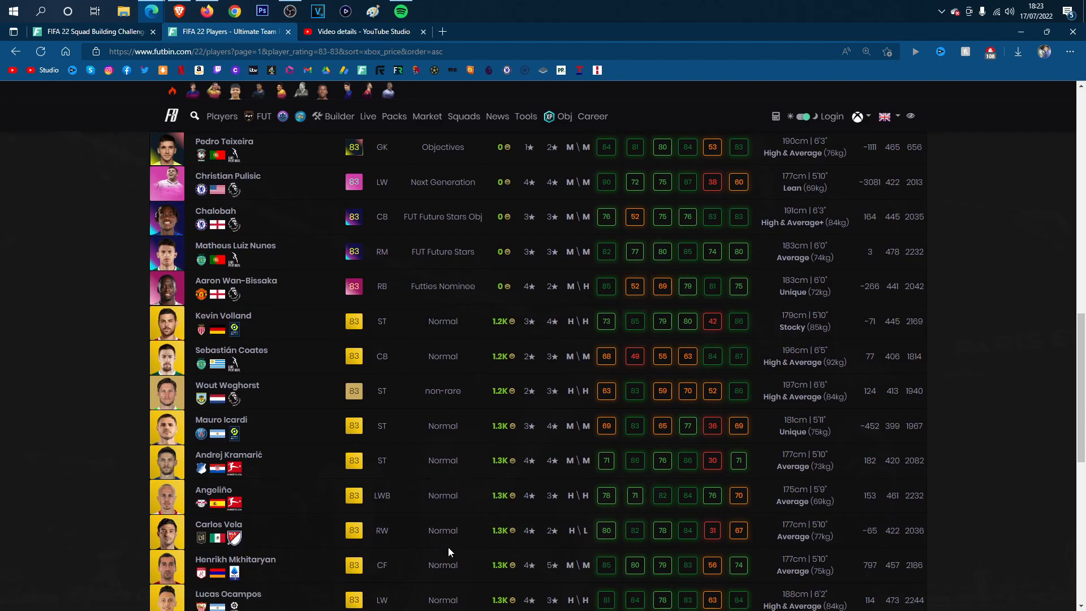
pyautogui.scroll(-3)
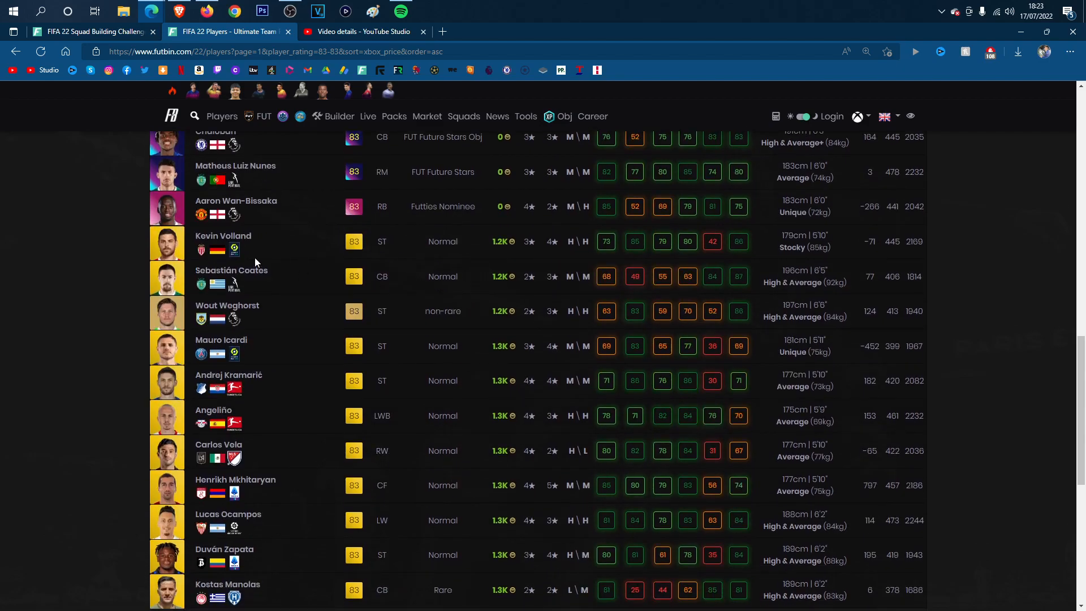
pyautogui.scroll(-3)
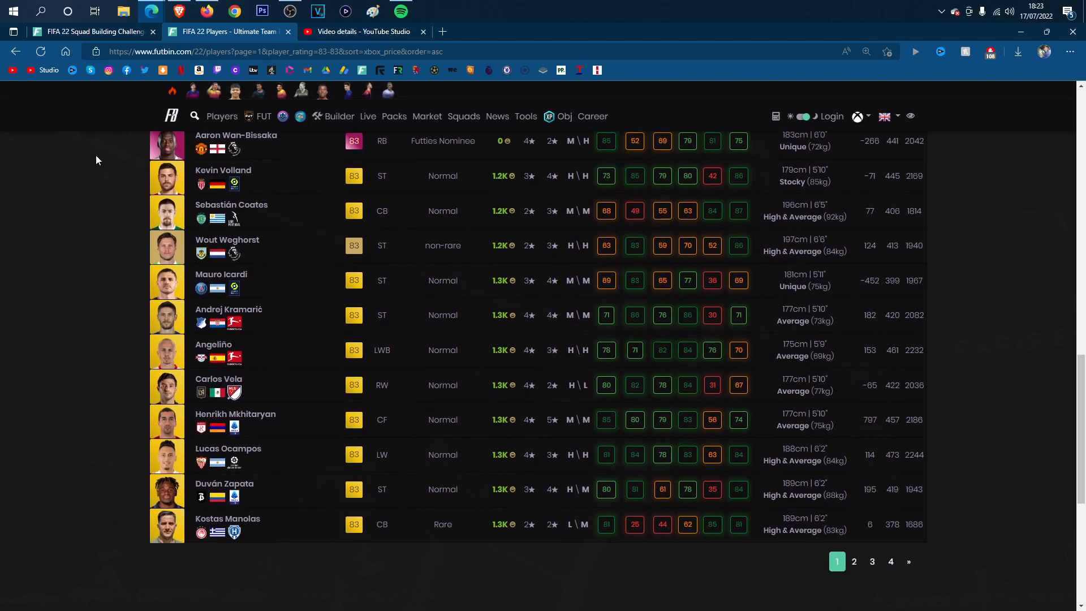
pyautogui.moveTo(165, 440)
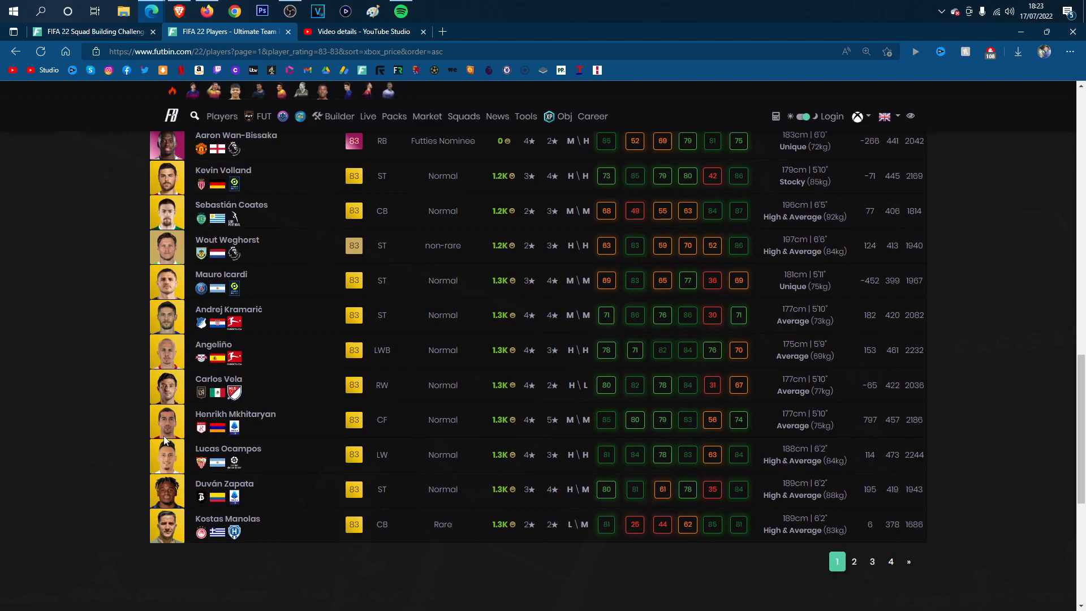
pyautogui.moveTo(437, 210)
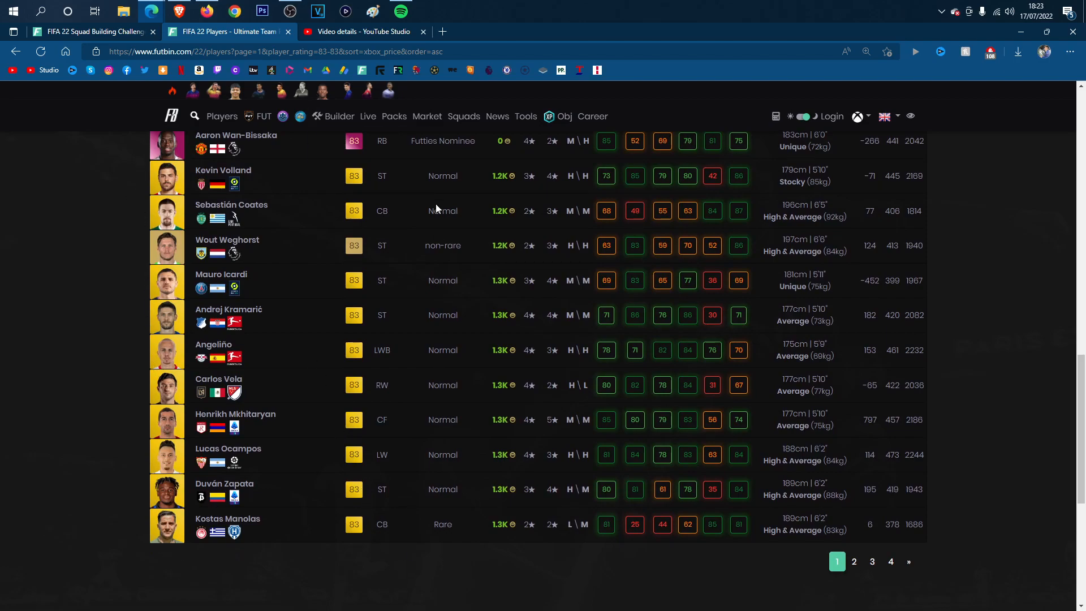
pyautogui.moveTo(307, 297)
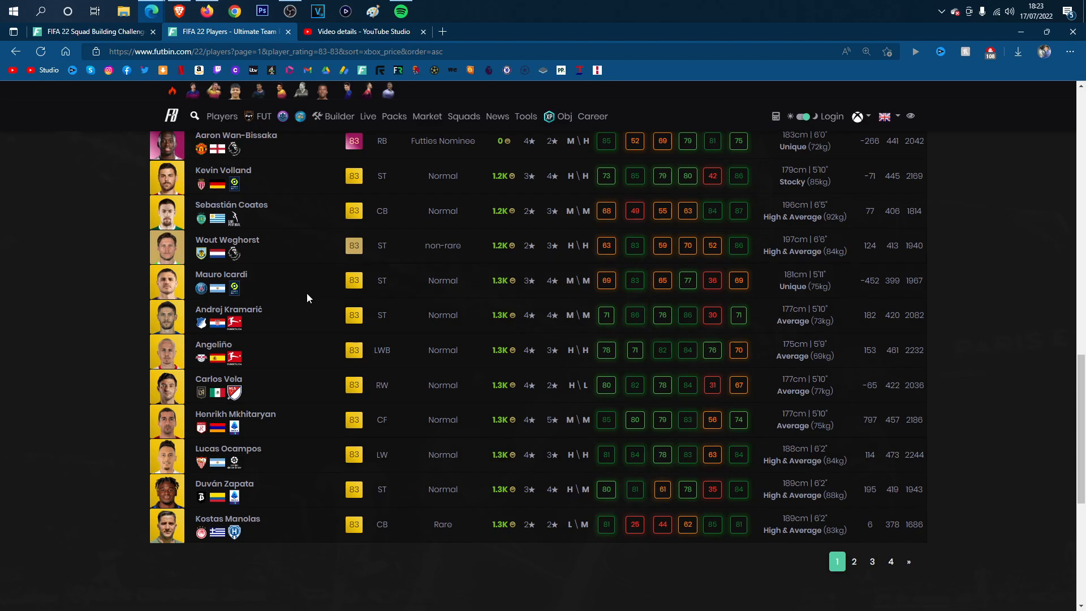
pyautogui.moveTo(307, 296)
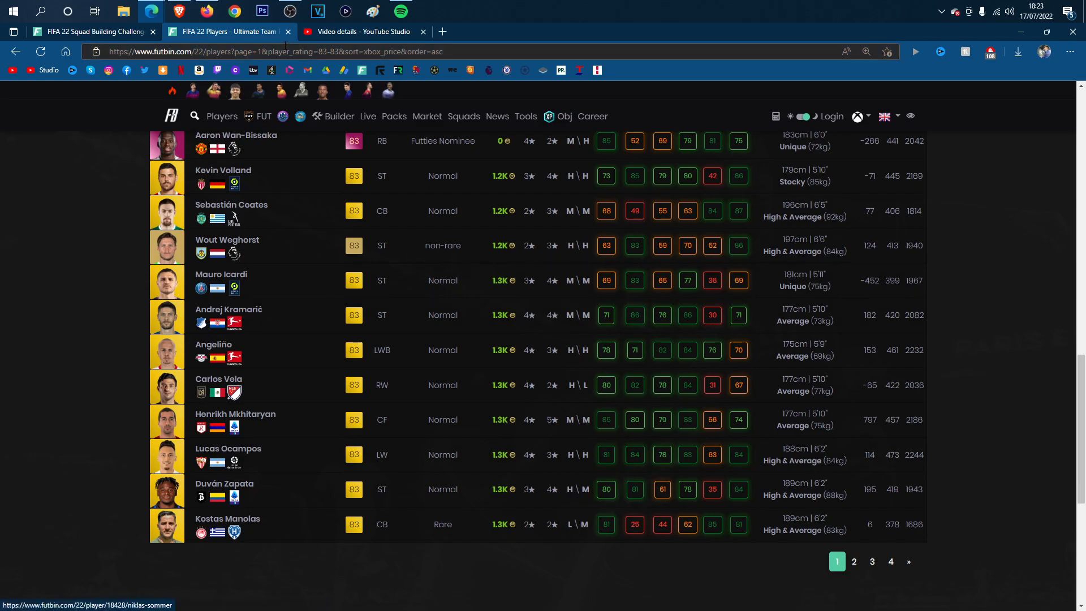
pyautogui.click(286, 31)
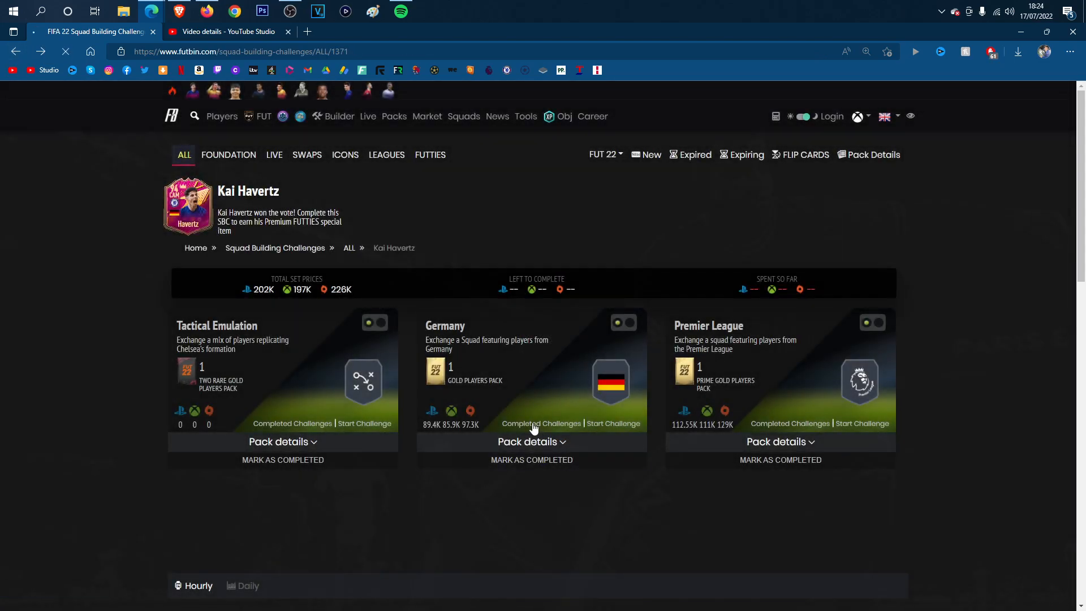
# Step: Show the completed user squads for the Germany segment
pyautogui.click(541, 423)
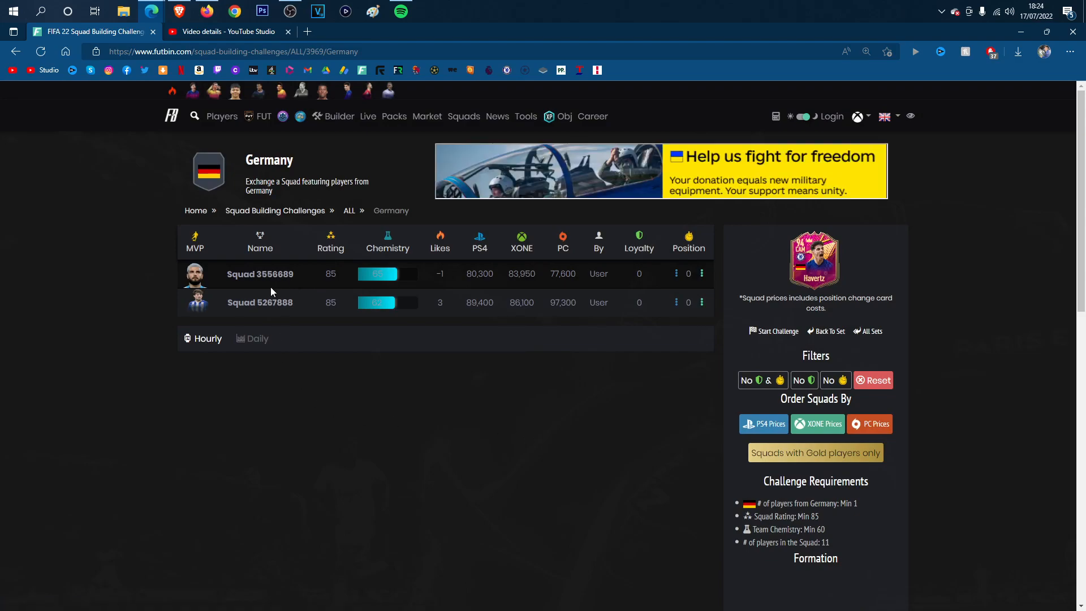
pyautogui.moveTo(273, 276)
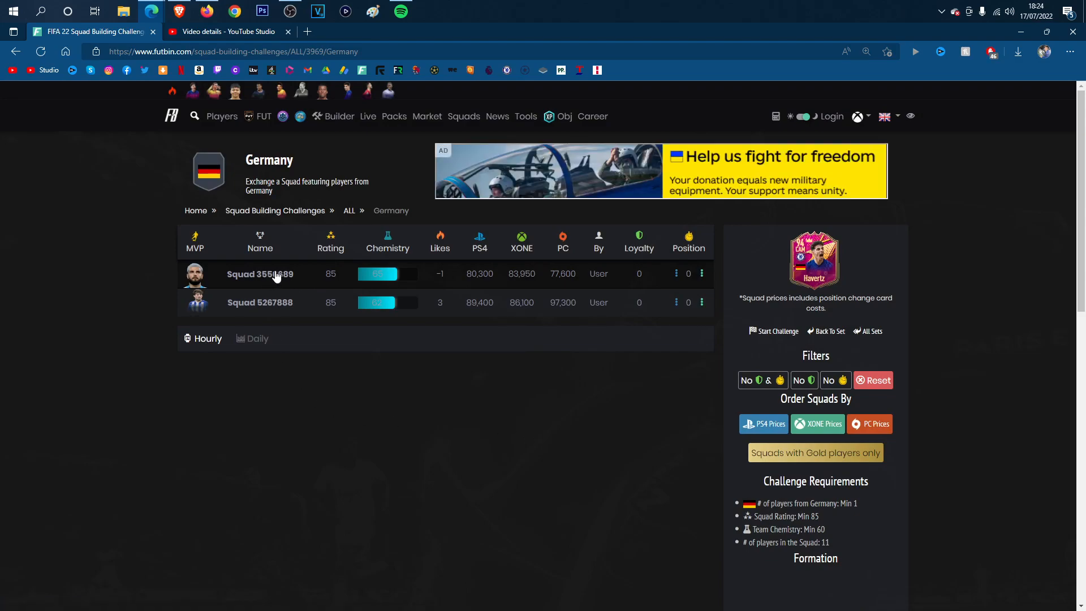
# Step: View the cheaper 85-rated Germany squad around 80K, then return to the SBC set
pyautogui.click(261, 273)
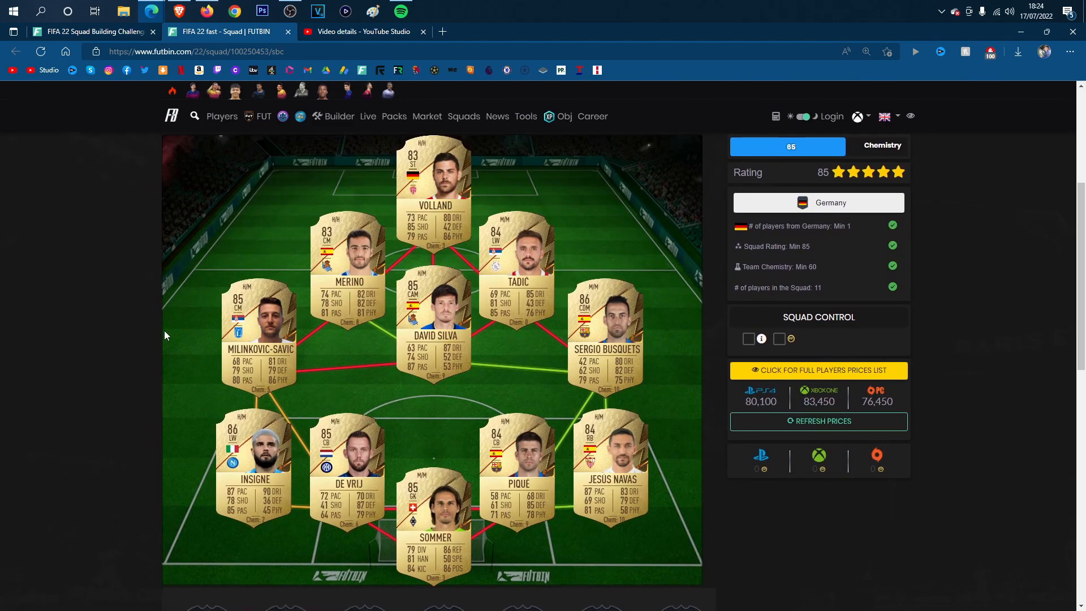
pyautogui.moveTo(635, 181)
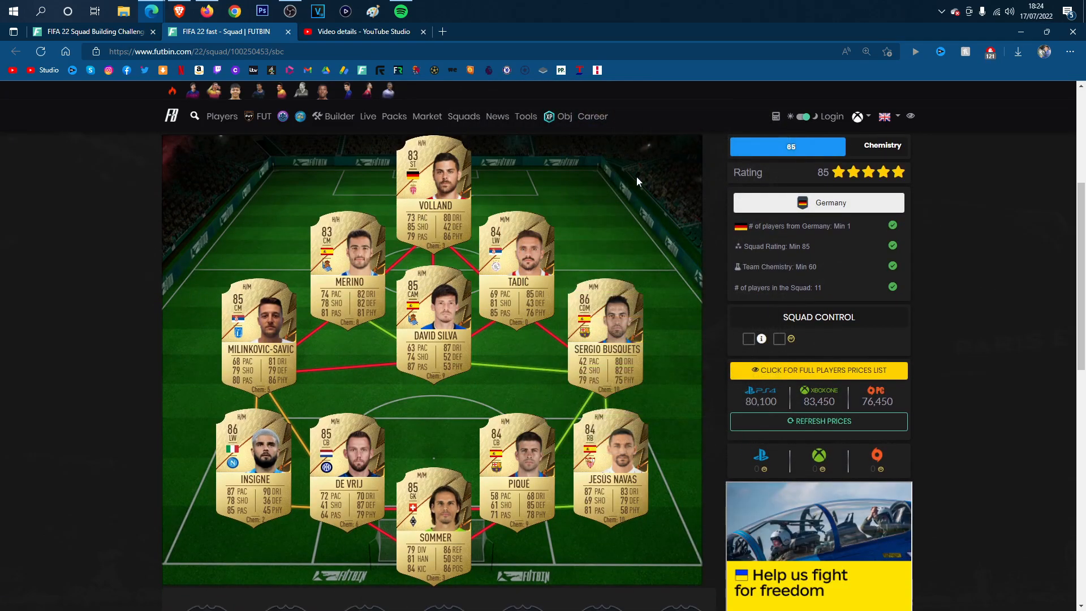
pyautogui.moveTo(697, 312)
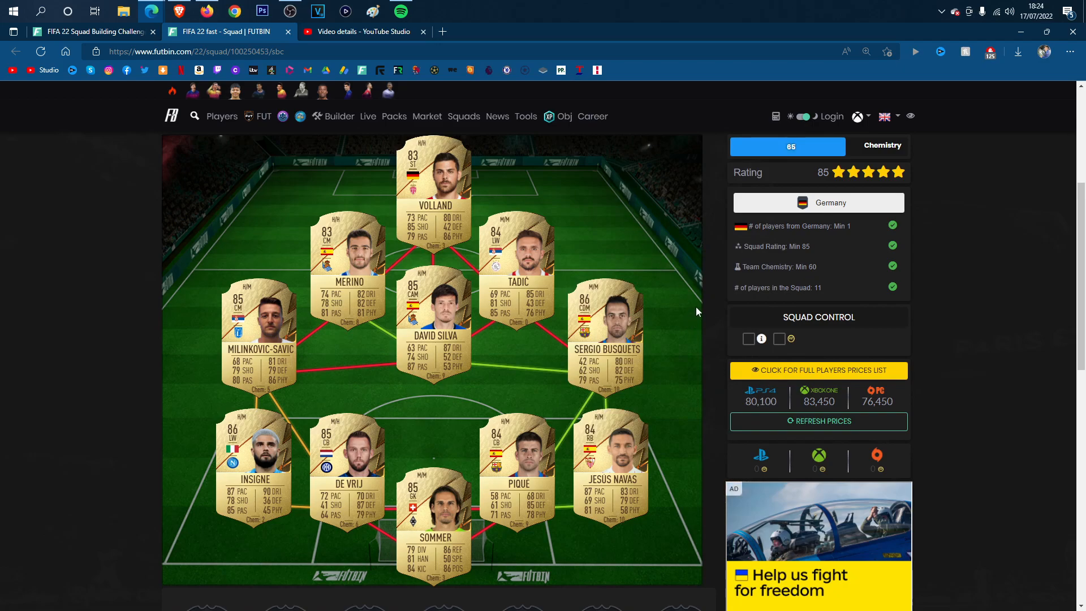
pyautogui.rightClick(686, 301)
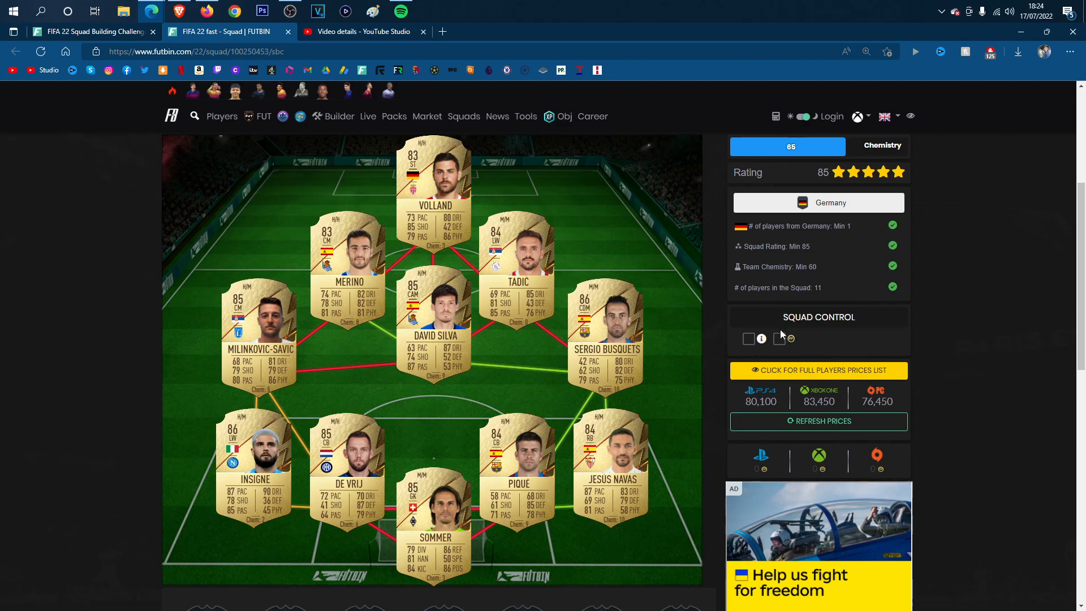
pyautogui.click(778, 338)
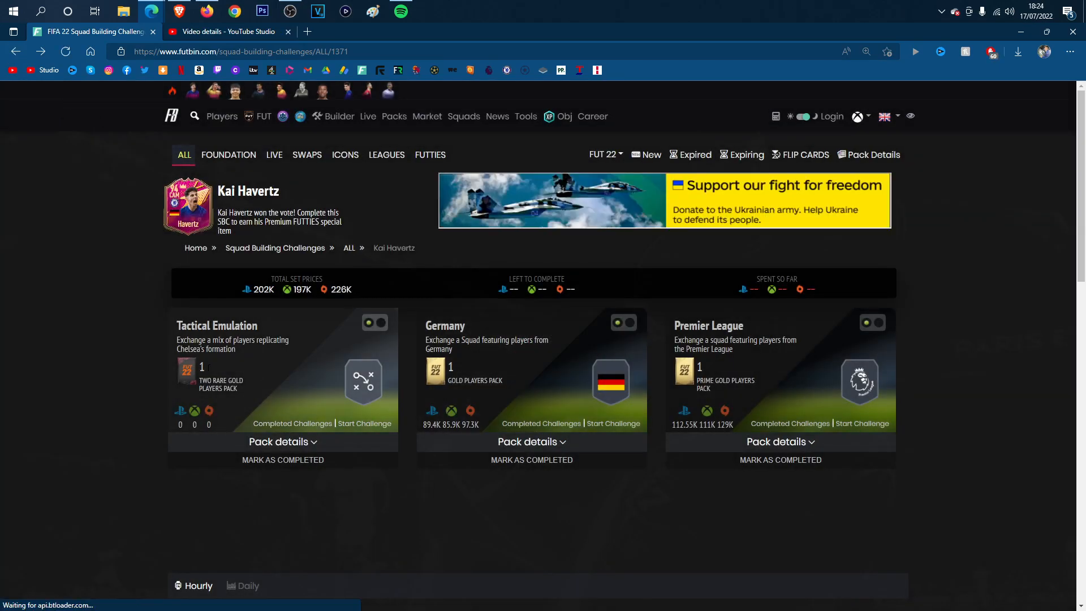
pyautogui.moveTo(789, 423)
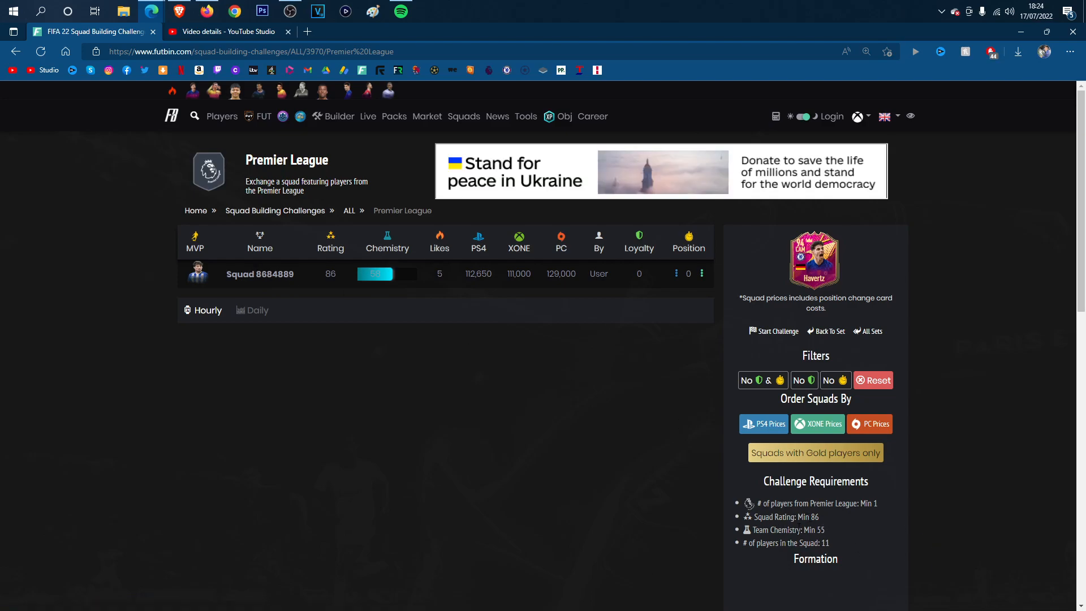
pyautogui.moveTo(853, 524)
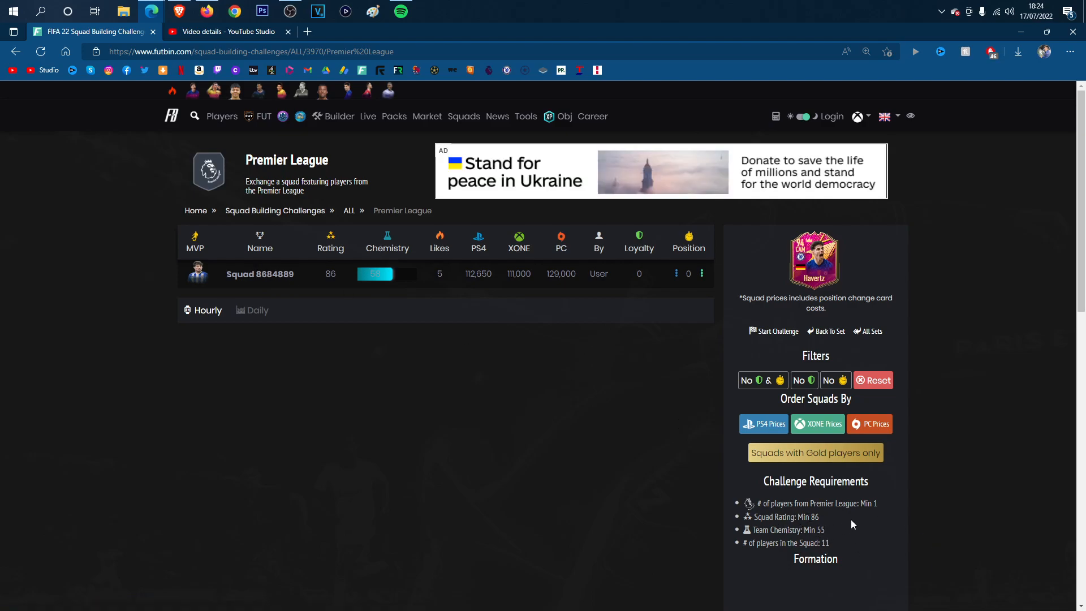
pyautogui.moveTo(393, 404)
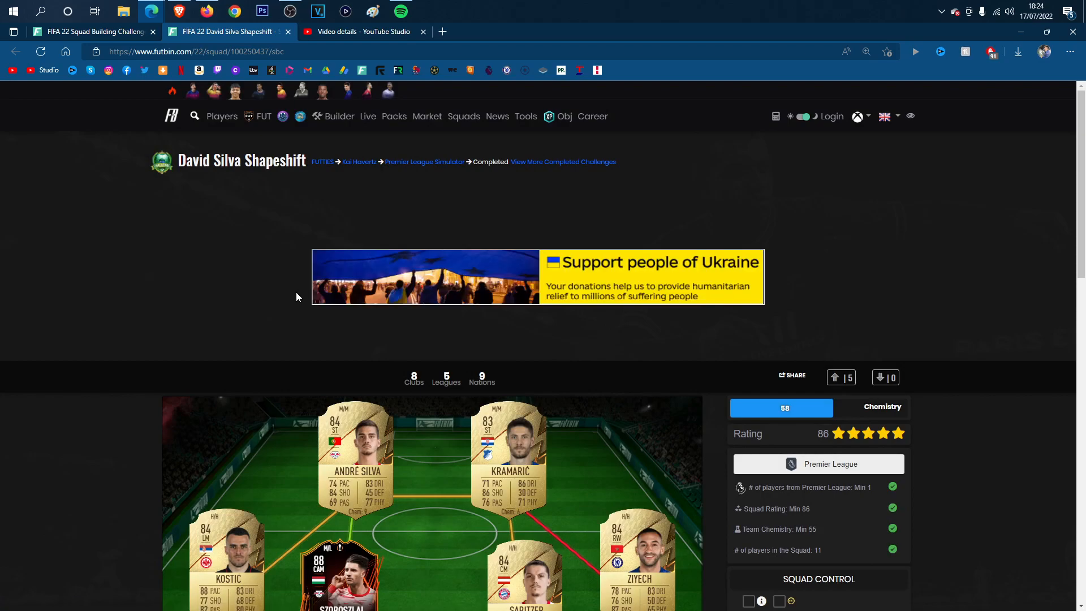
# Step: Review the David Silva Shapeshift Premier League squad's lineup and 110K–123K prices, then return to the set
pyautogui.scroll(-3)
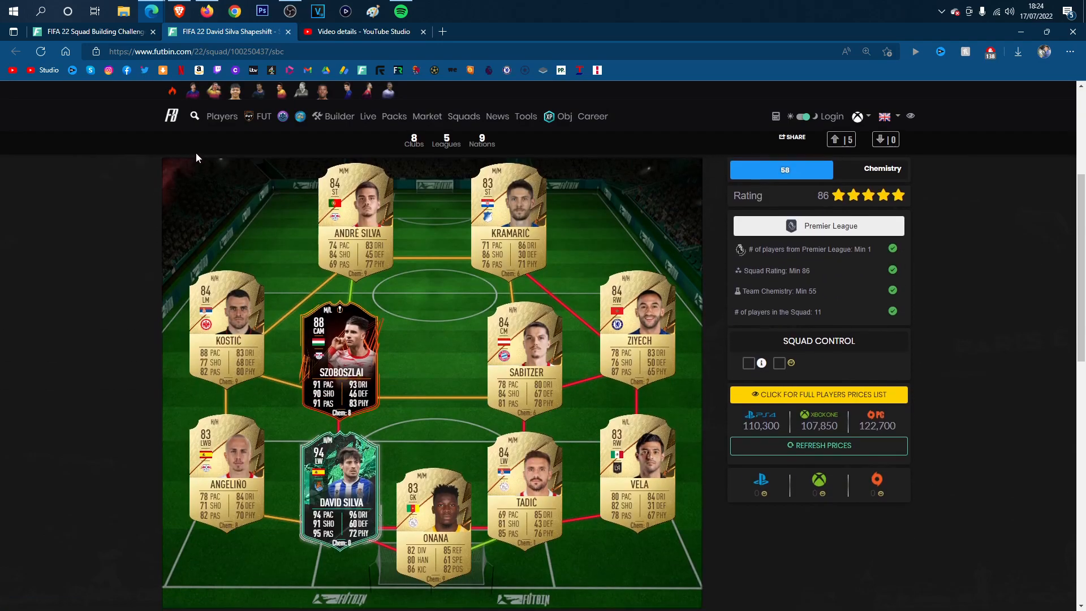
pyautogui.moveTo(486, 380)
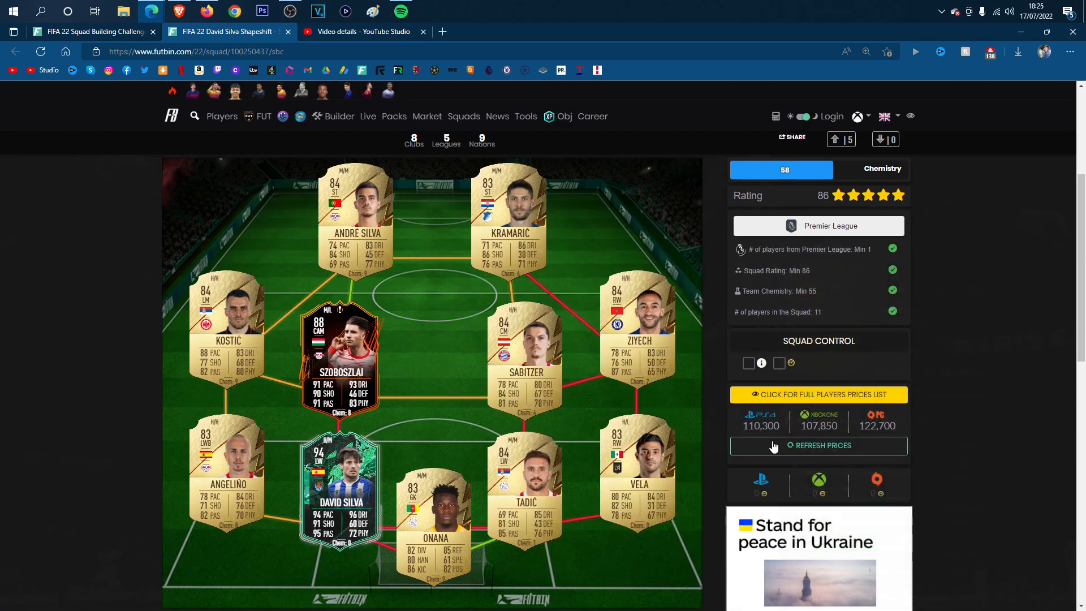
pyautogui.scroll(-3)
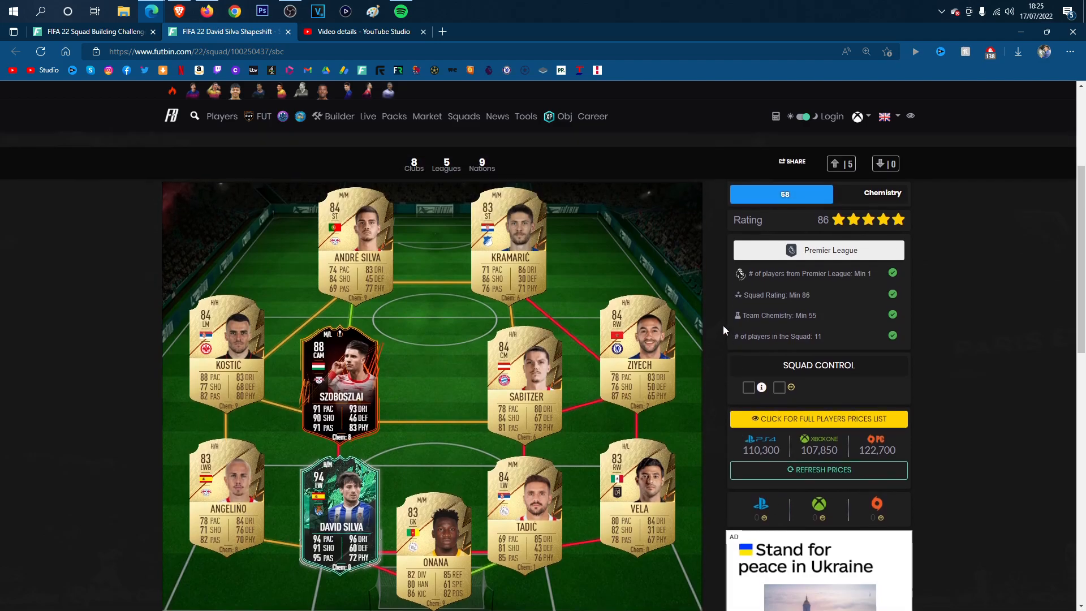
pyautogui.moveTo(434, 387)
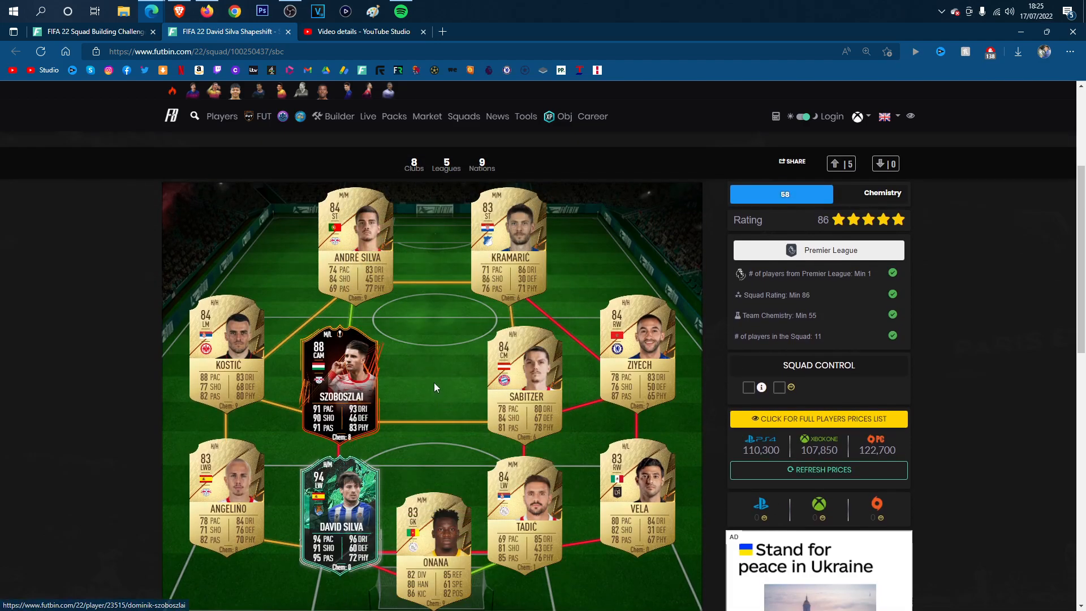
pyautogui.moveTo(443, 362)
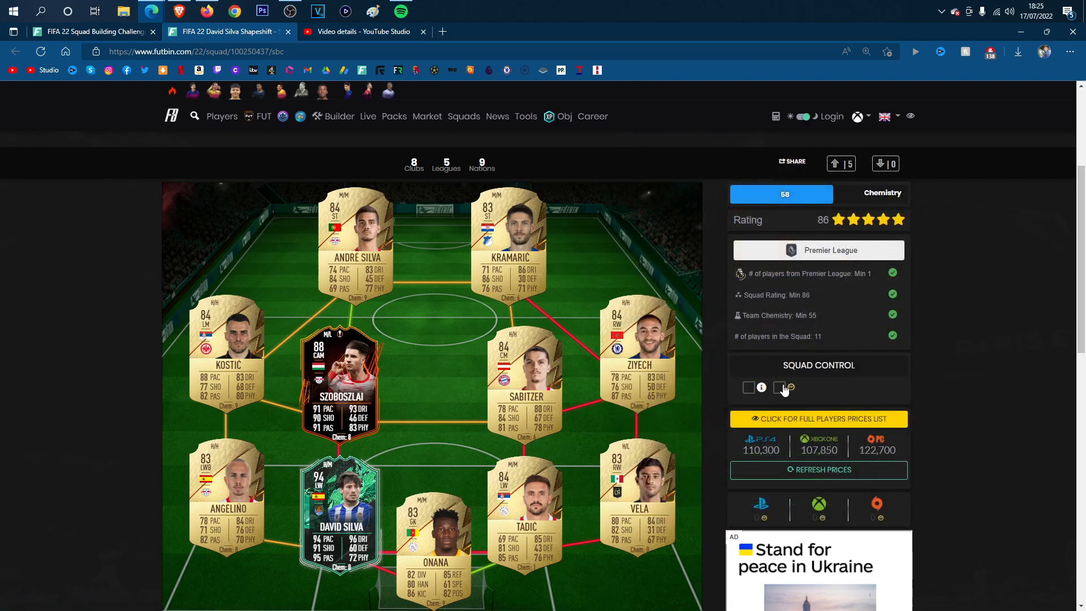
pyautogui.click(778, 387)
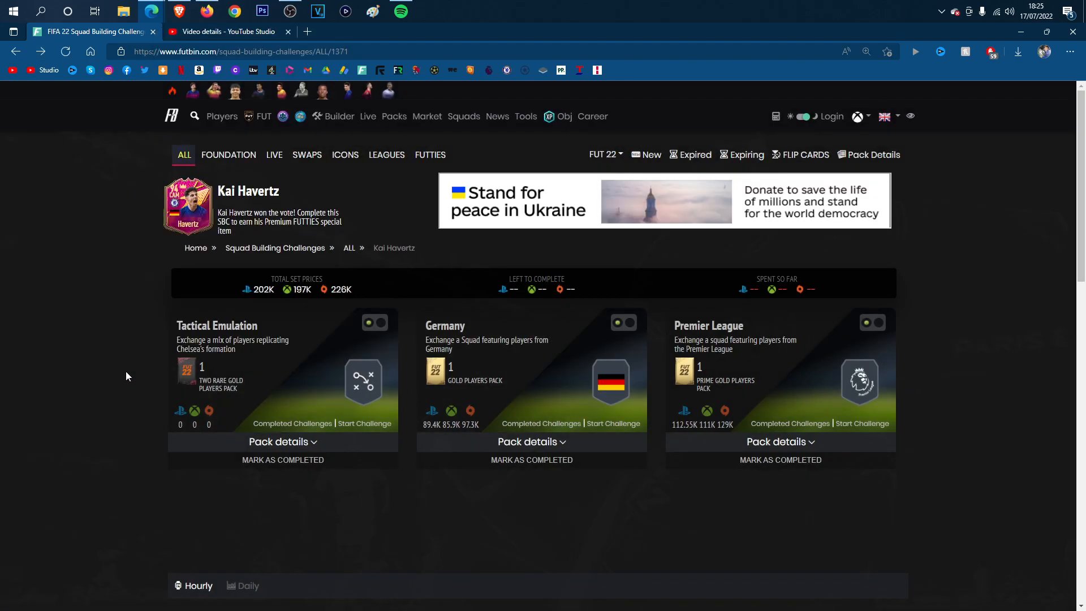
pyautogui.moveTo(769, 483)
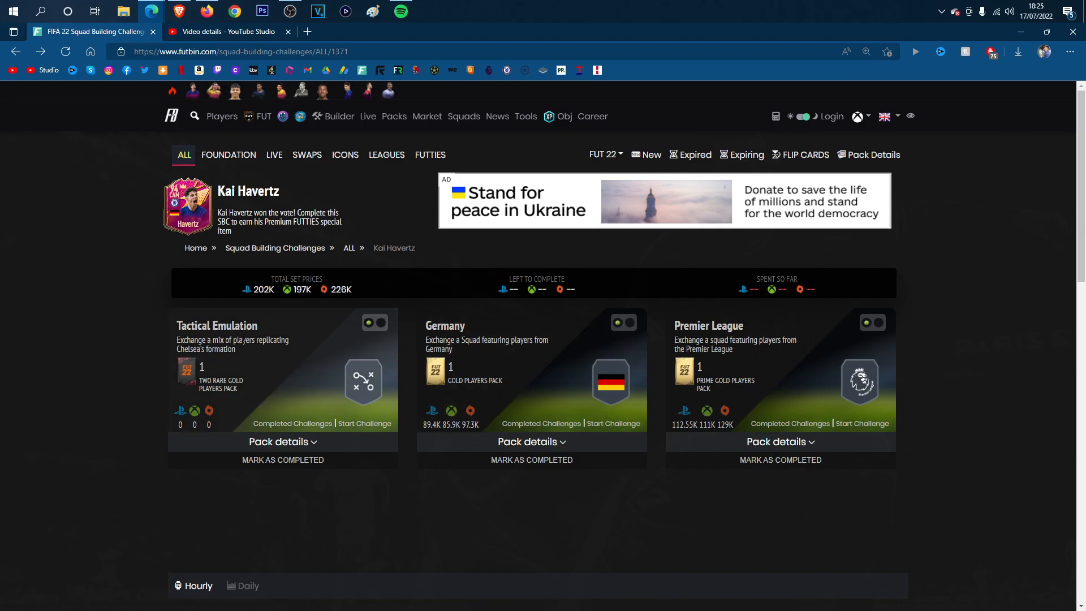
pyautogui.moveTo(469, 396)
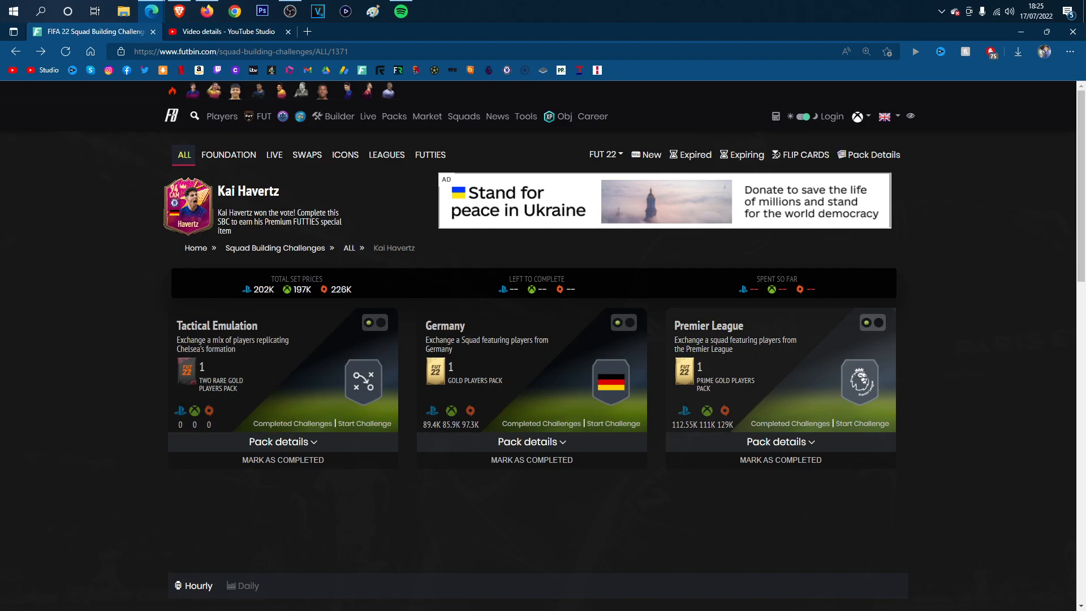
pyautogui.moveTo(186, 206)
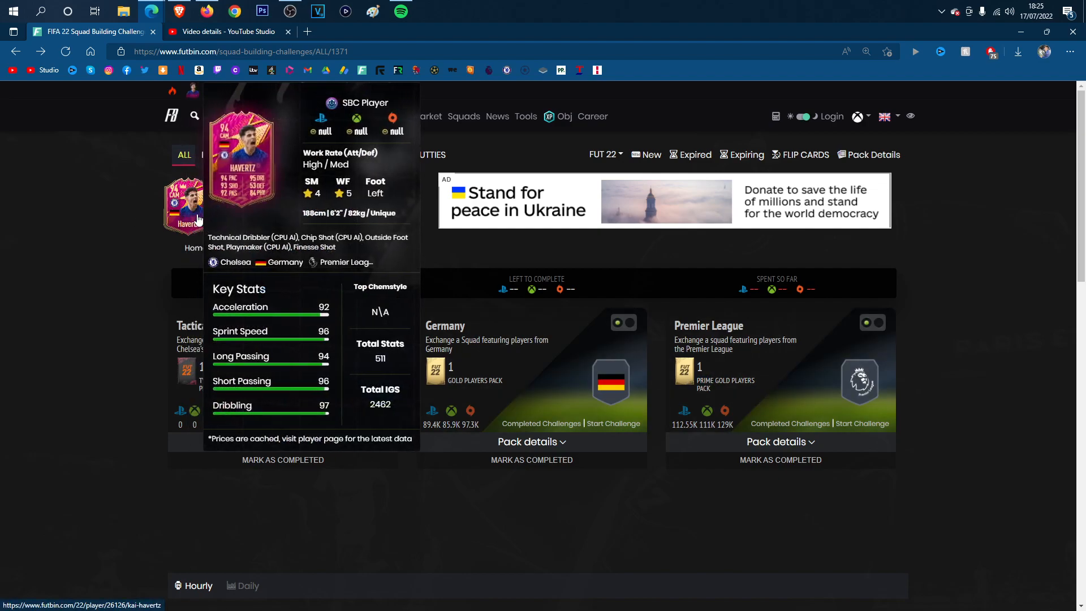